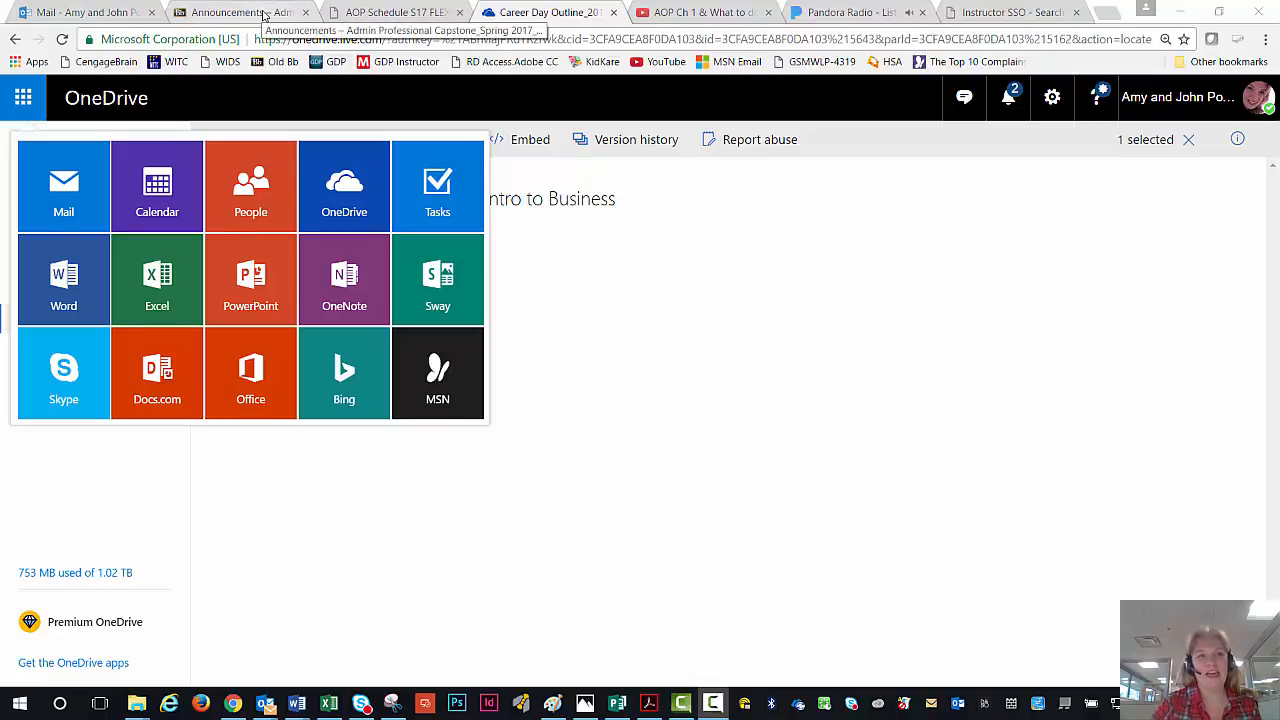
# Switch from OneDrive to the Blackboard course Announcements tab.
pyautogui.click(230, 15)
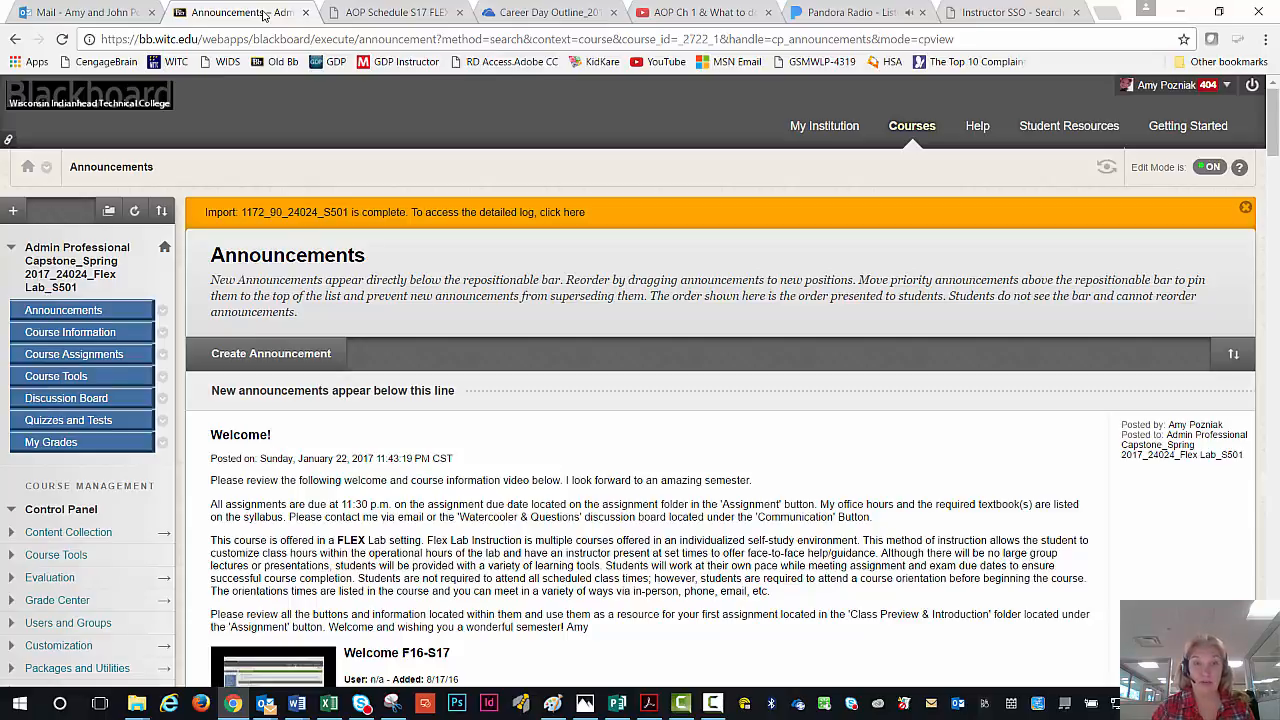
pyautogui.moveTo(80, 318)
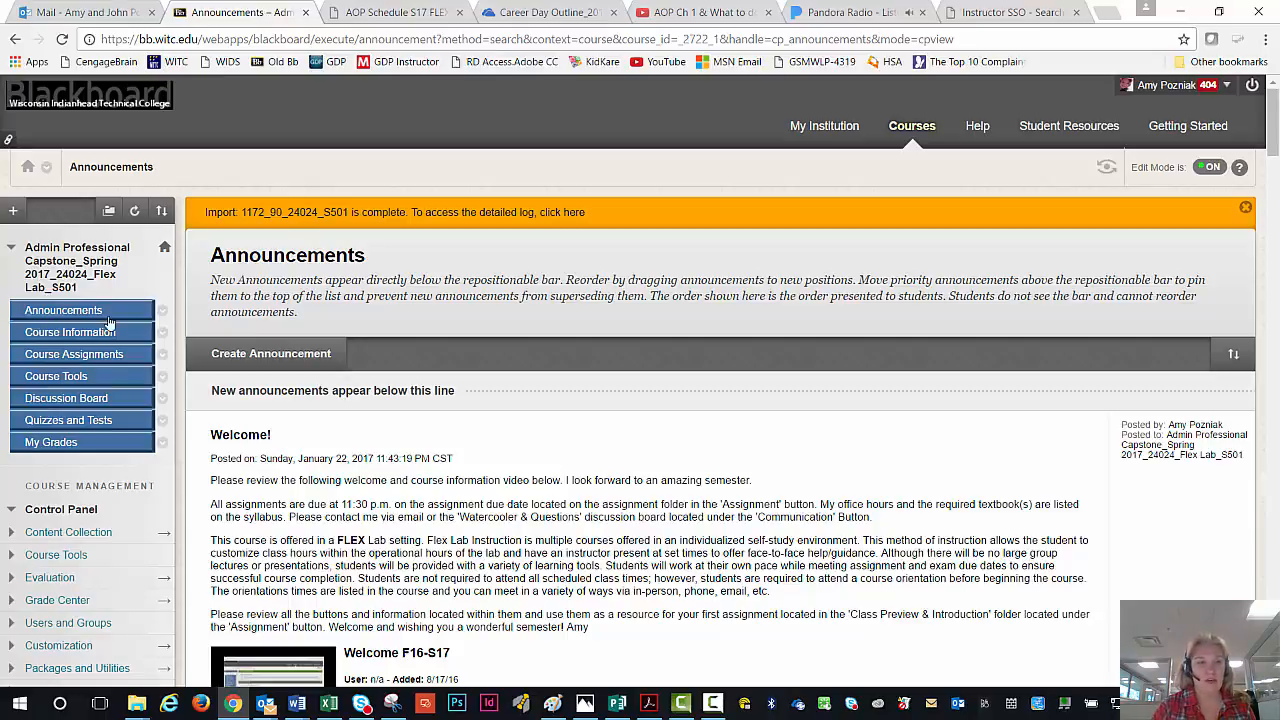
# Visit Course Information, then open the Course Assignments area in the course menu.
pyautogui.click(70, 332)
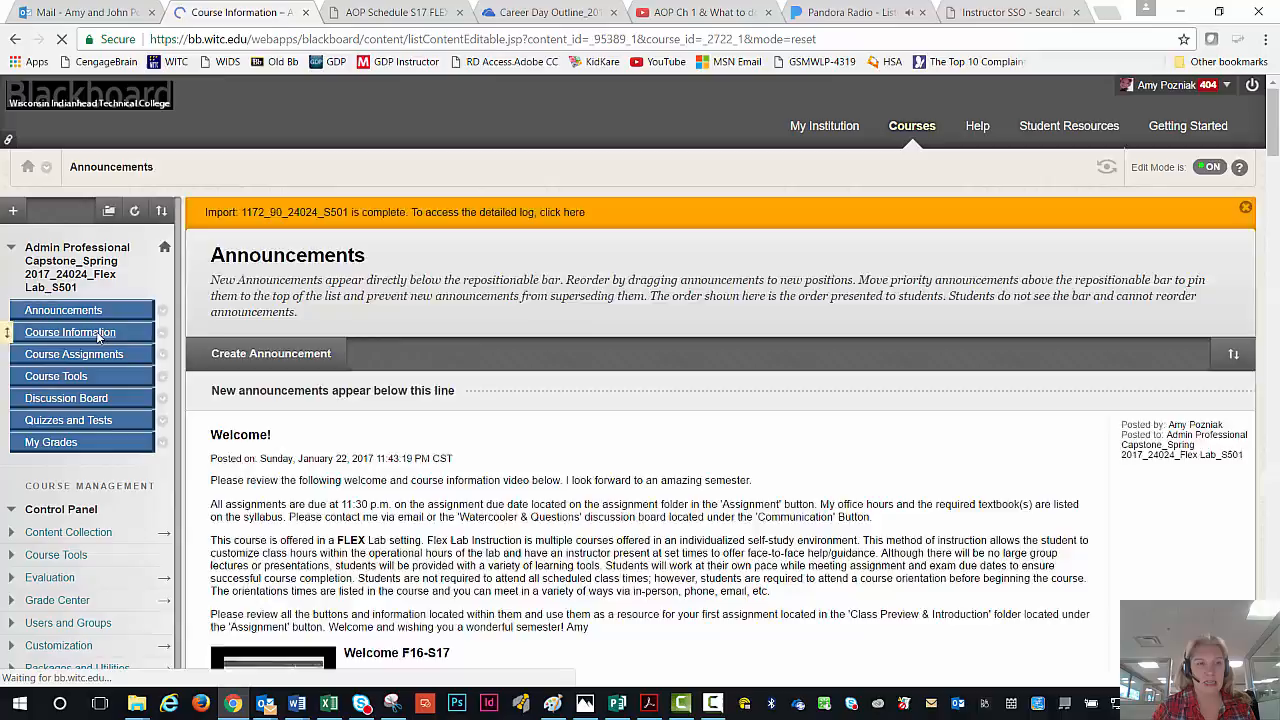
pyautogui.click(70, 332)
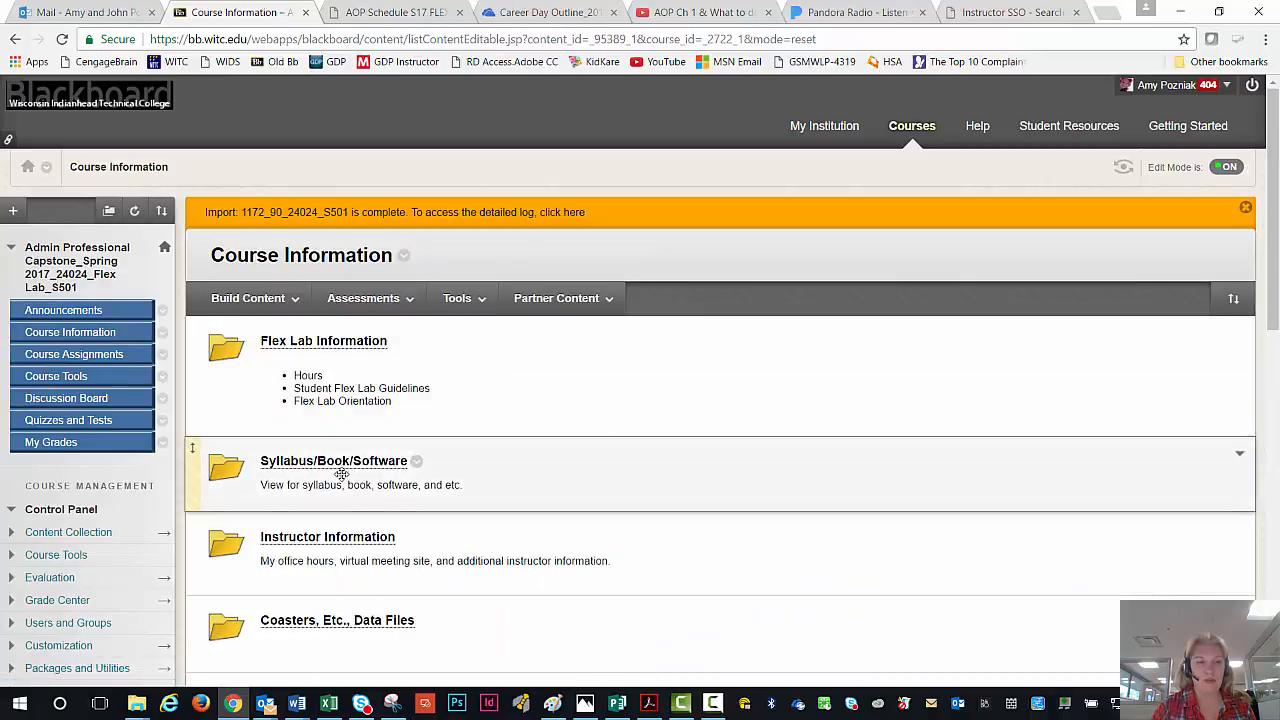
pyautogui.moveTo(95, 354)
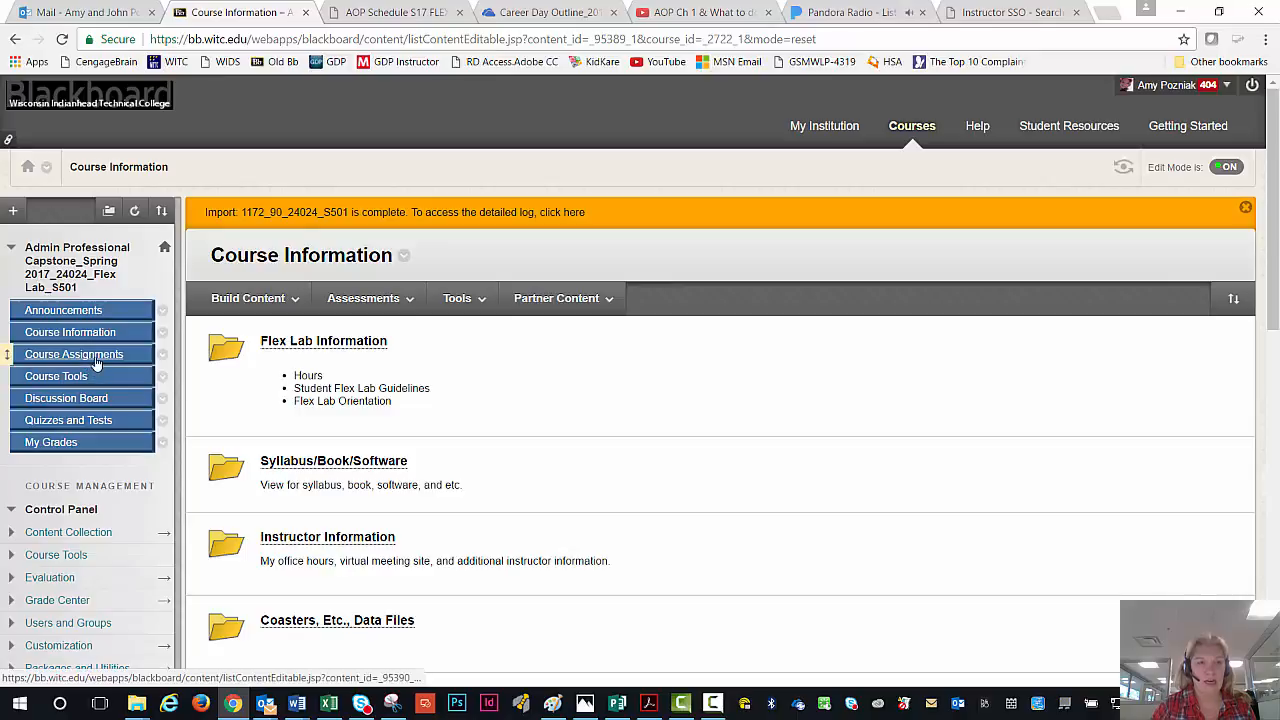
pyautogui.click(73, 354)
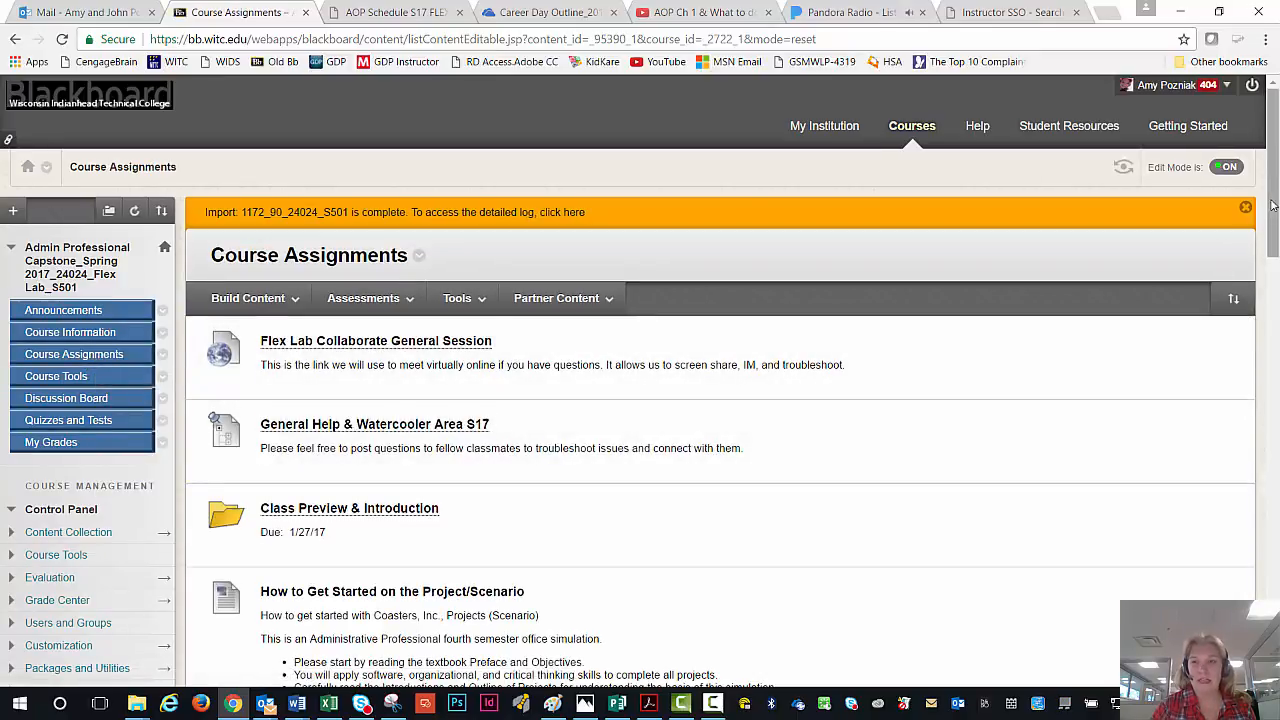
# Scroll through the Course Assignments page down to Project 1.
pyautogui.scroll(-3)
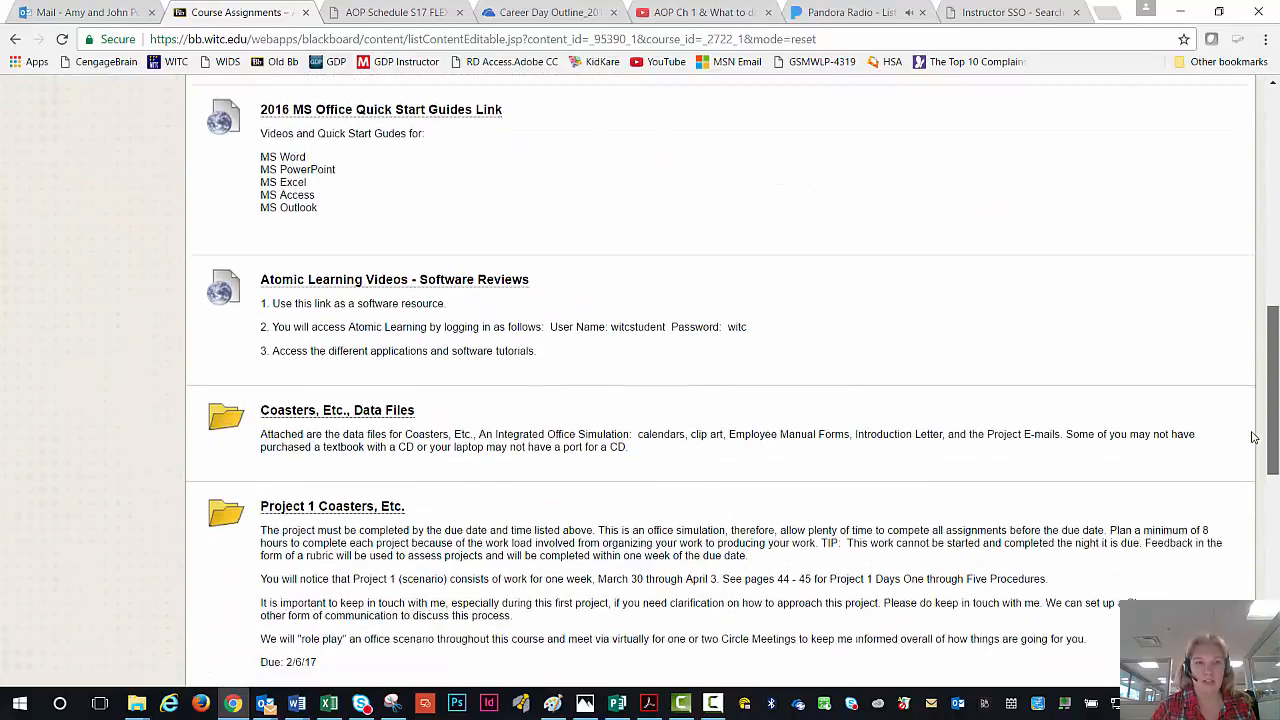
pyautogui.scroll(-3)
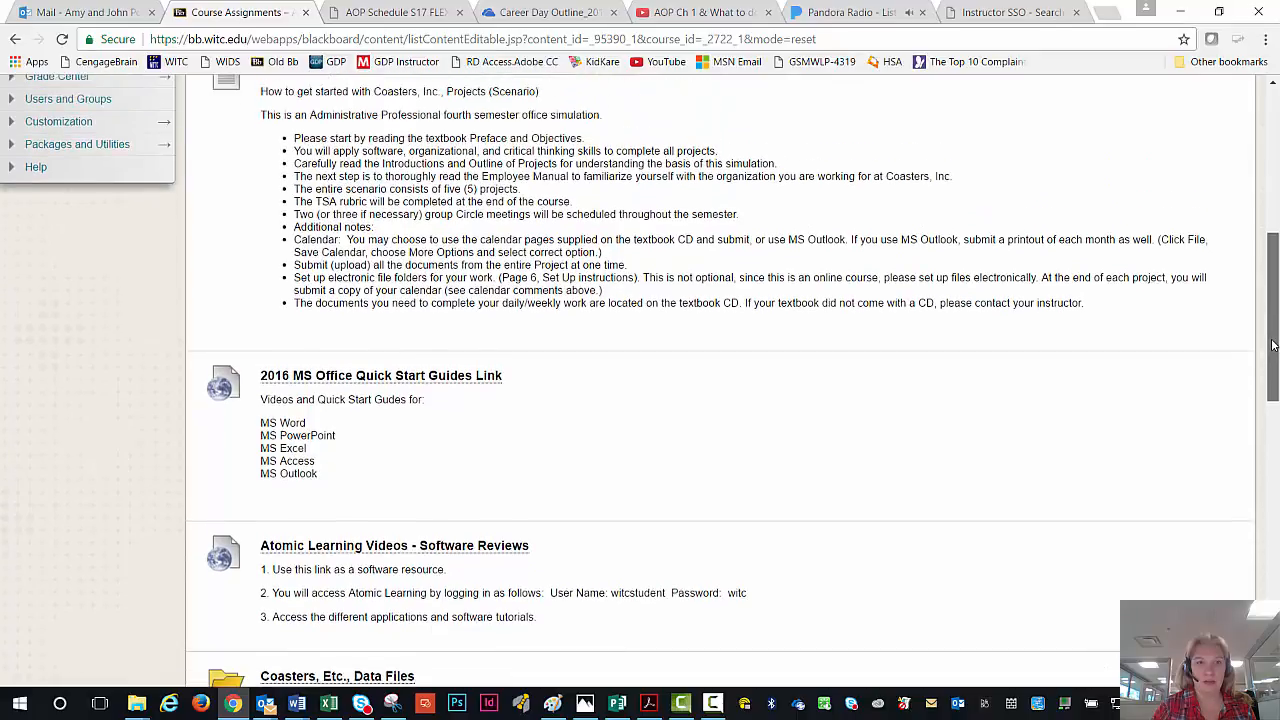
pyautogui.scroll(-3)
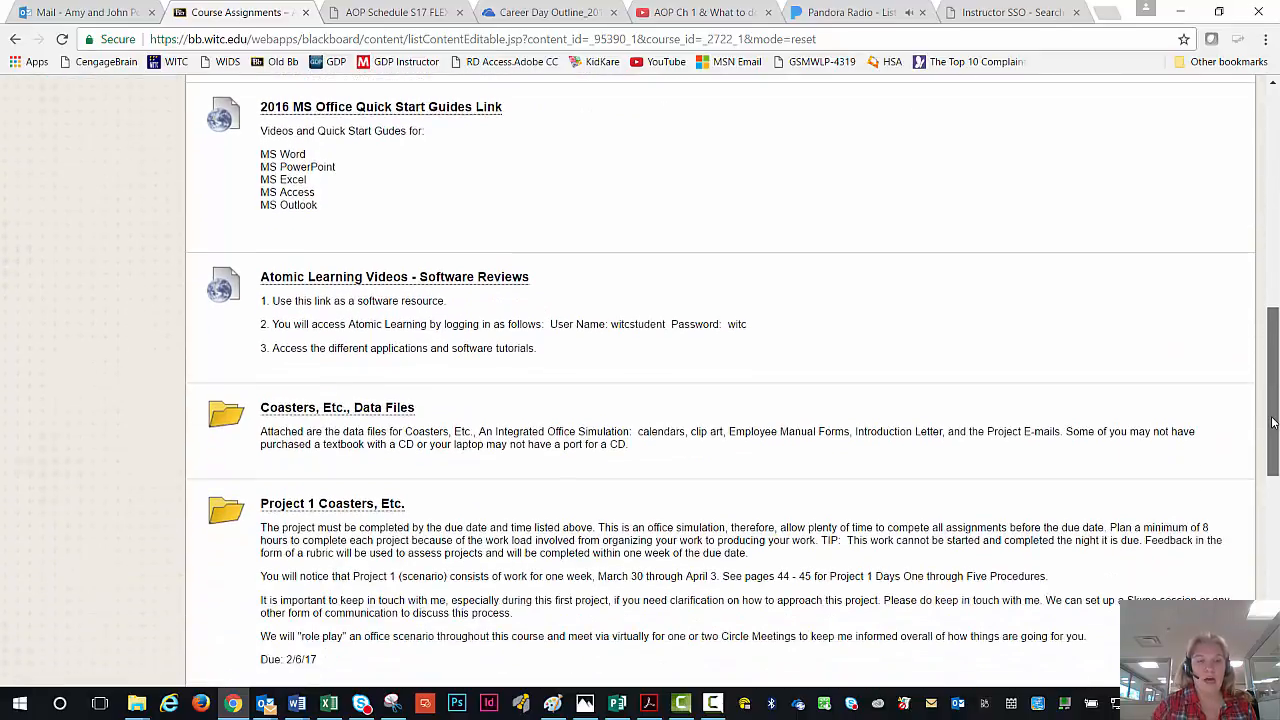
pyautogui.scroll(-3)
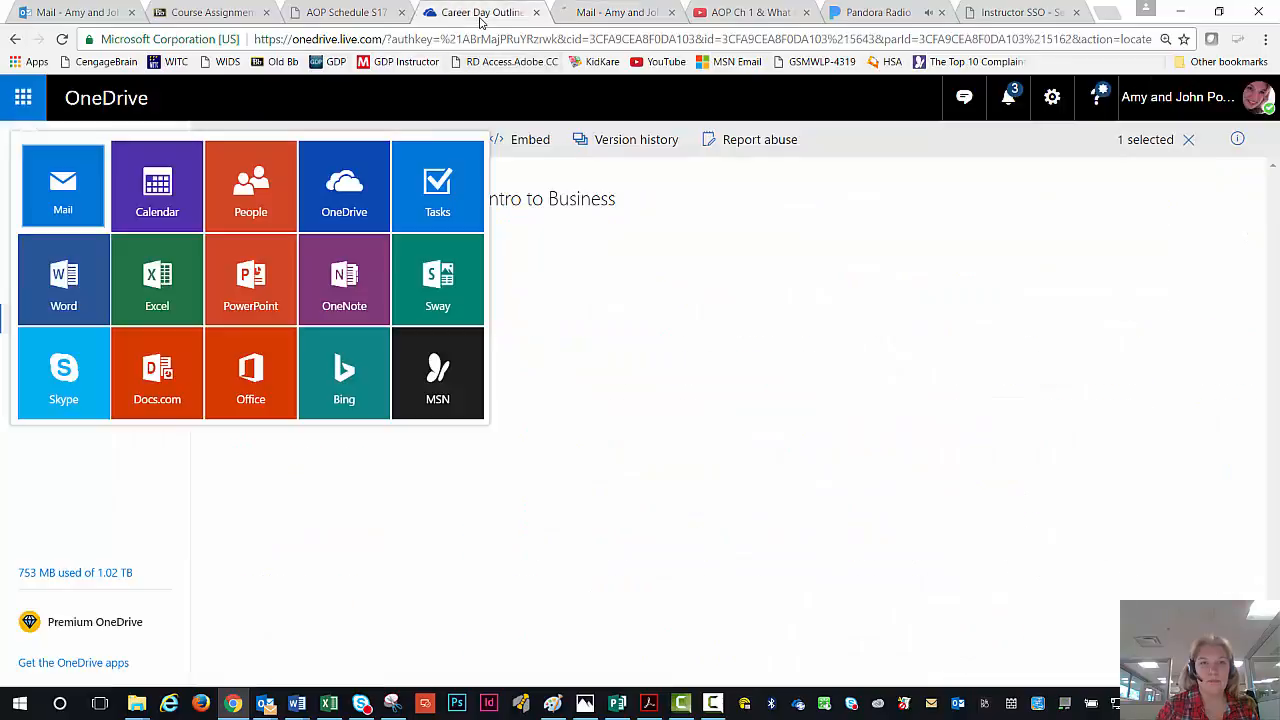
# Close and reopen the app launcher, then sign out of OneDrive.
pyautogui.click(22, 97)
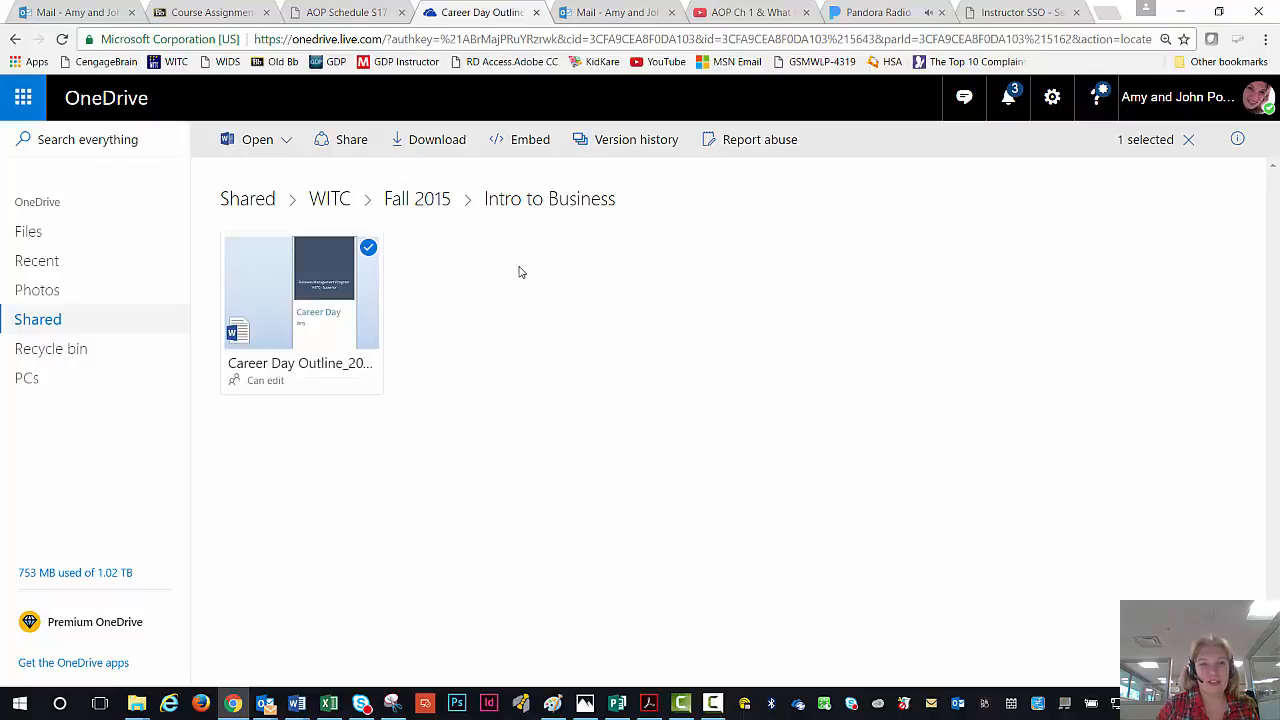
pyautogui.moveTo(22, 98)
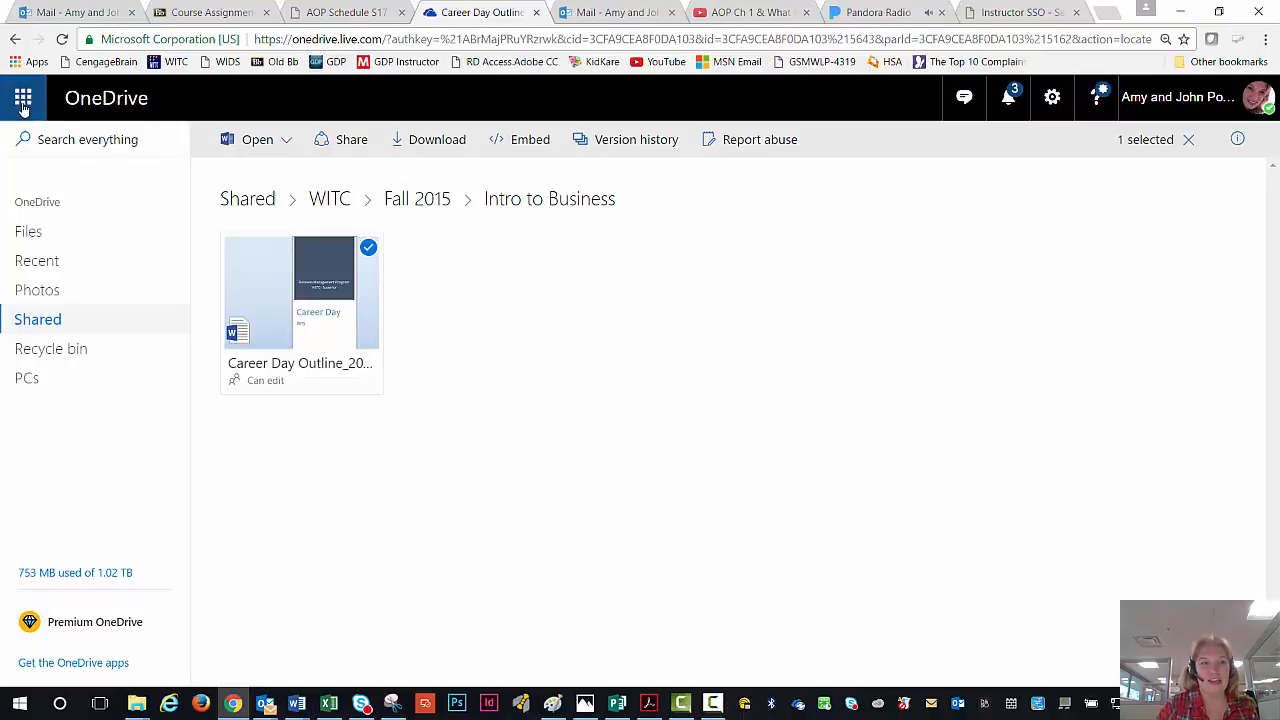
pyautogui.click(20, 97)
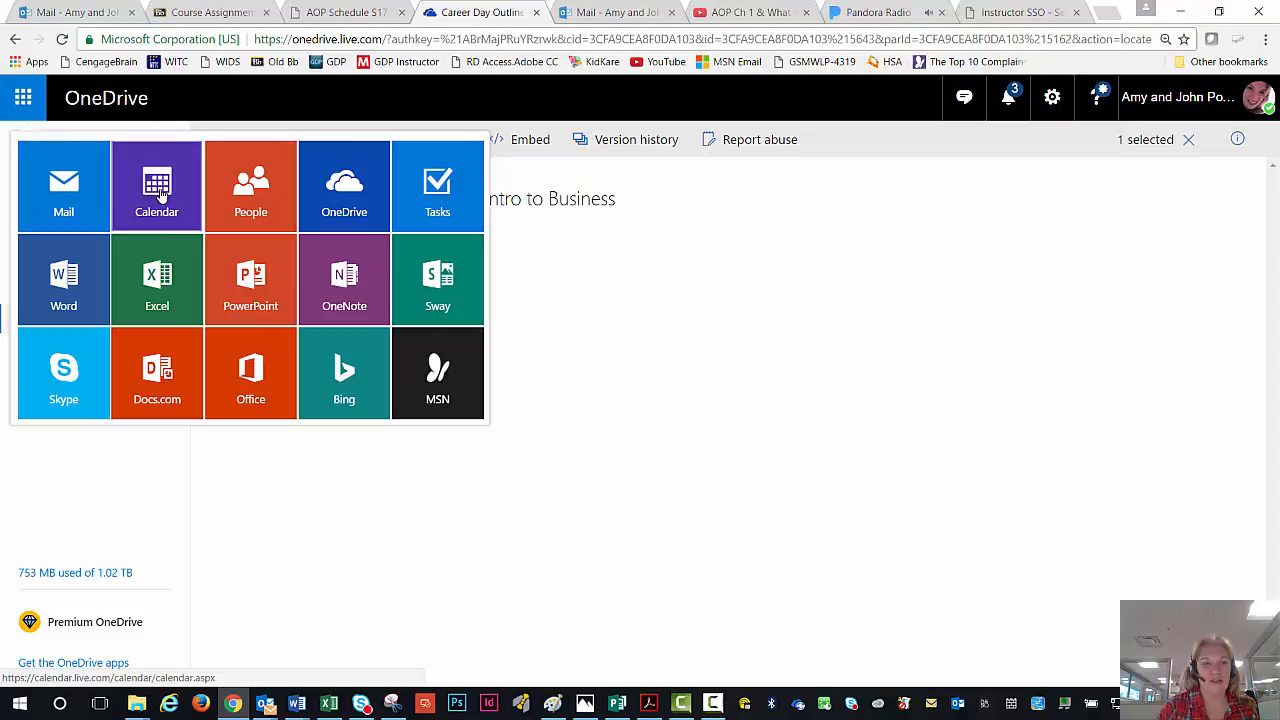
pyautogui.moveTo(357, 189)
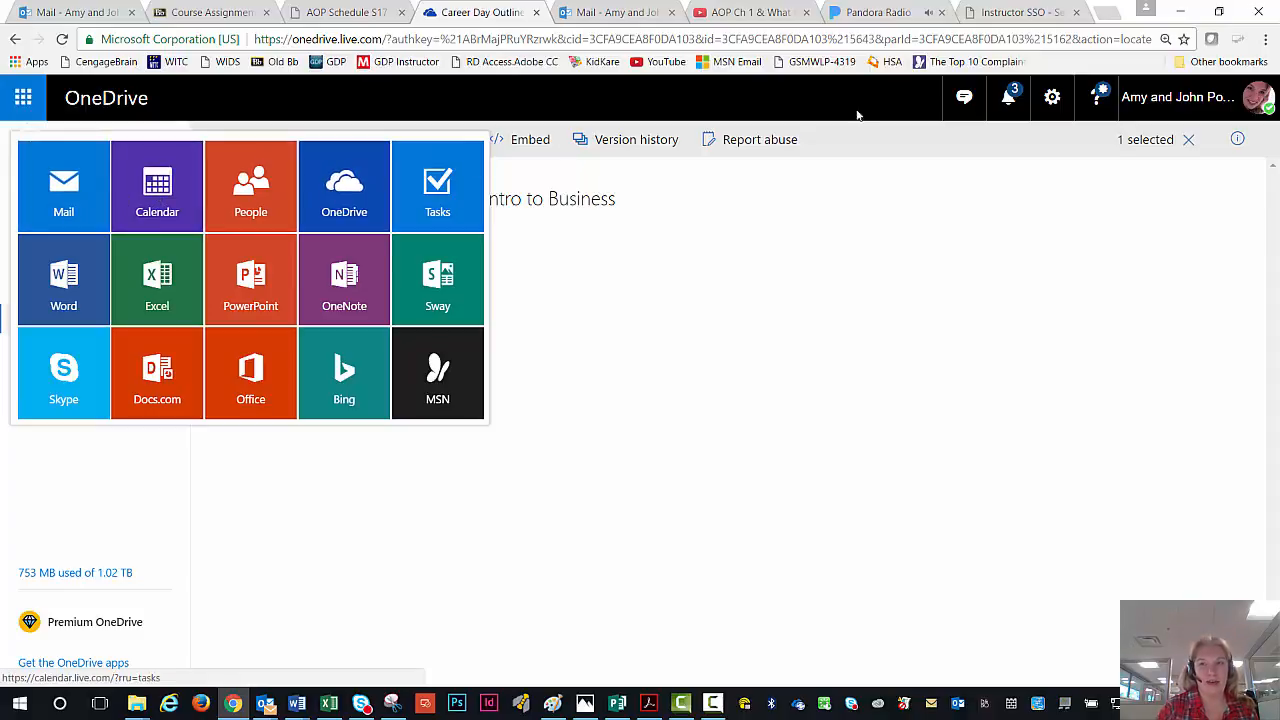
pyautogui.click(1252, 96)
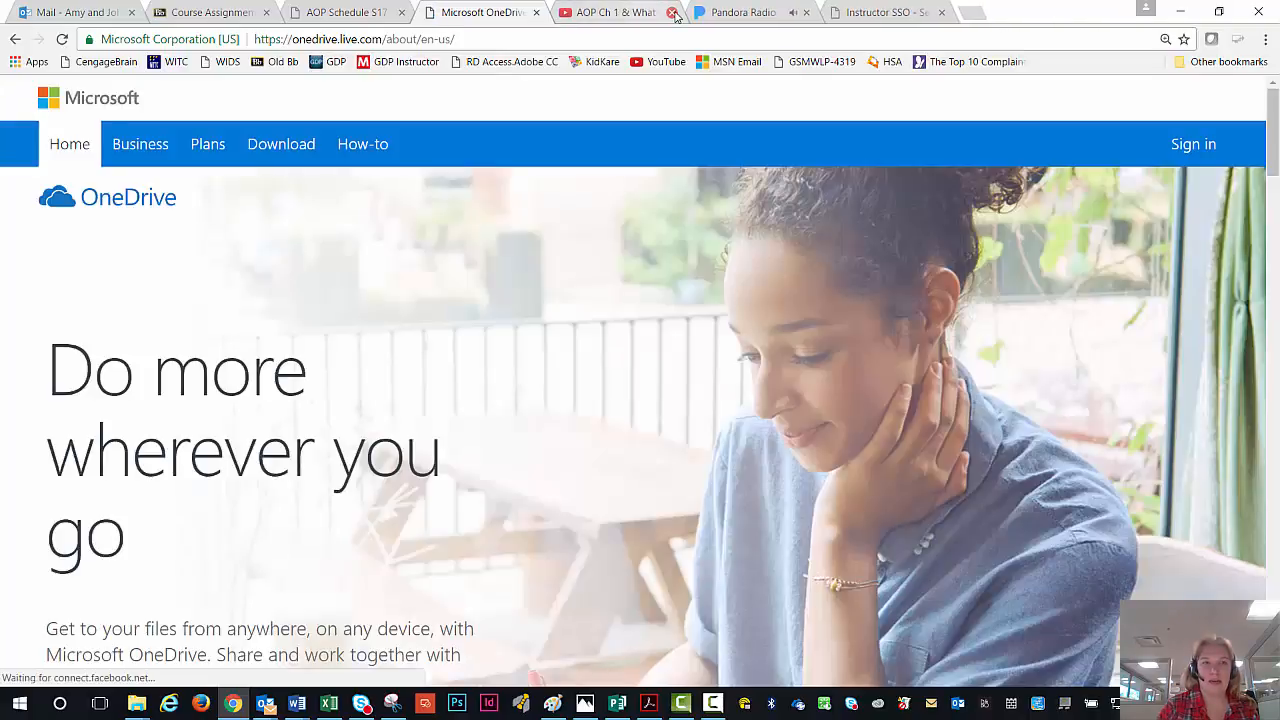
# Open the WITC college website and its Office 365 email inbox.
pyautogui.click(170, 62)
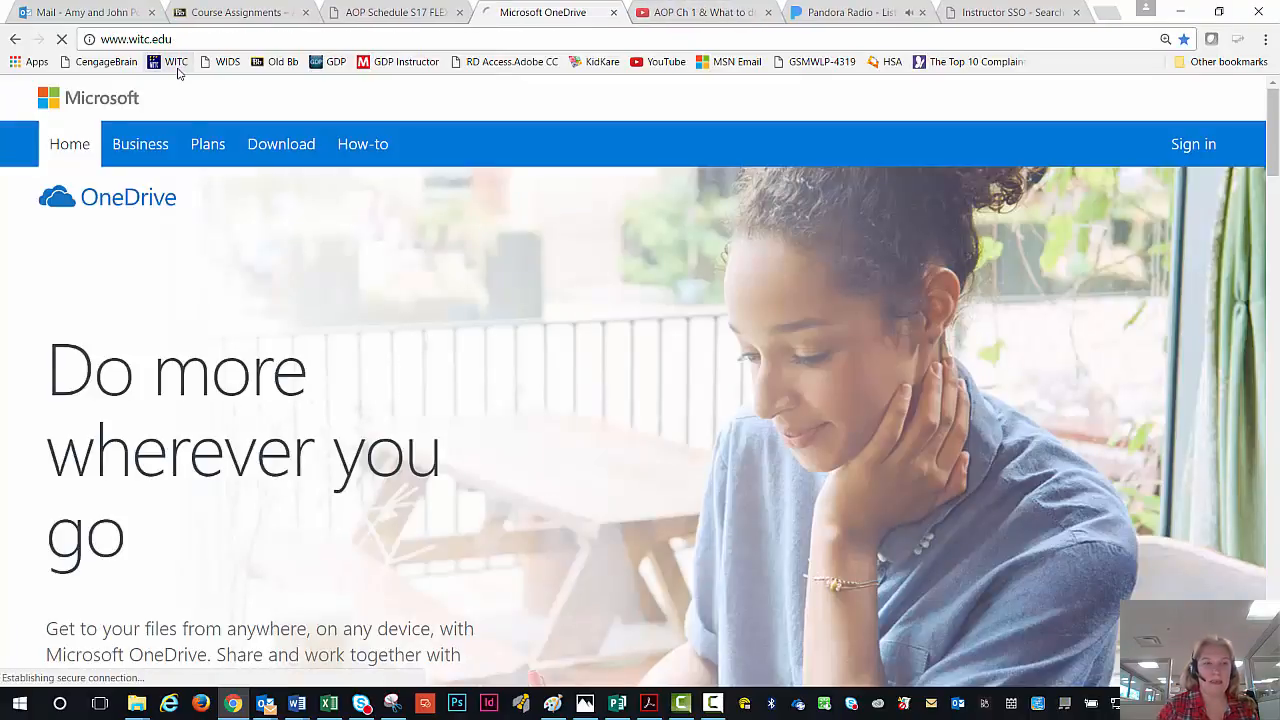
pyautogui.click(175, 61)
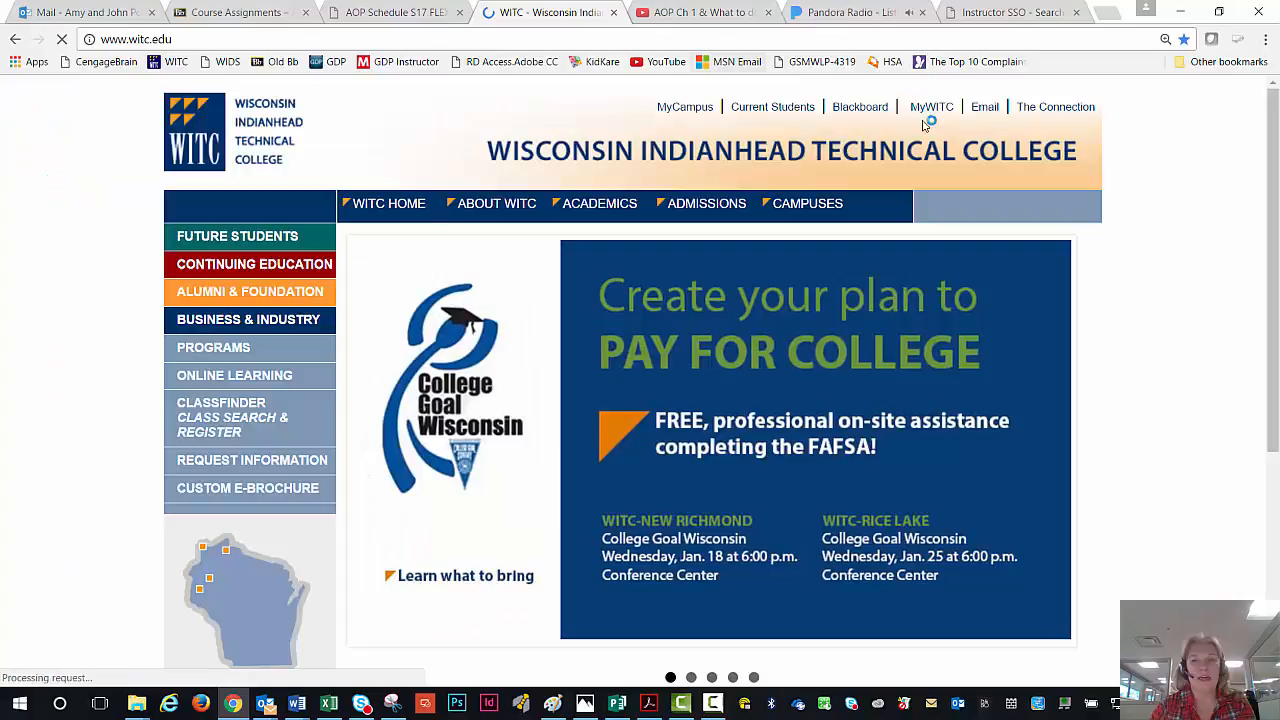
pyautogui.click(985, 106)
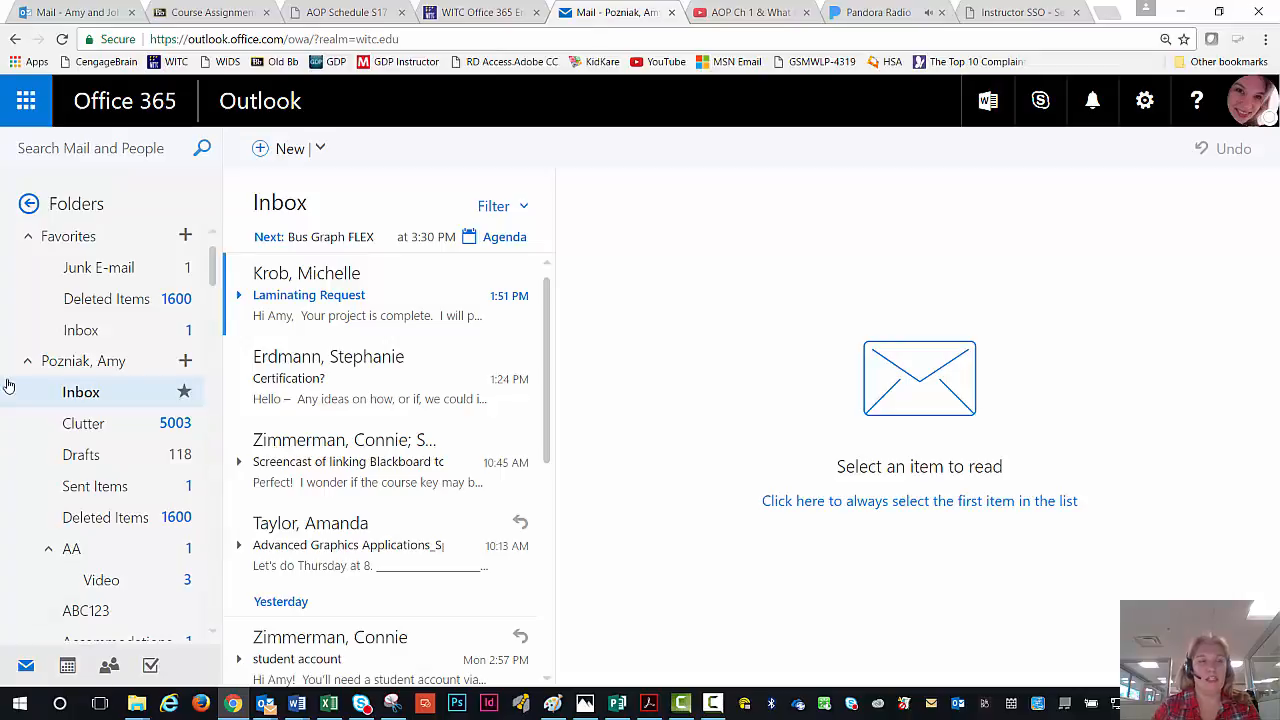
# Open OneDrive for Business from the Outlook app launcher.
pyautogui.click(28, 102)
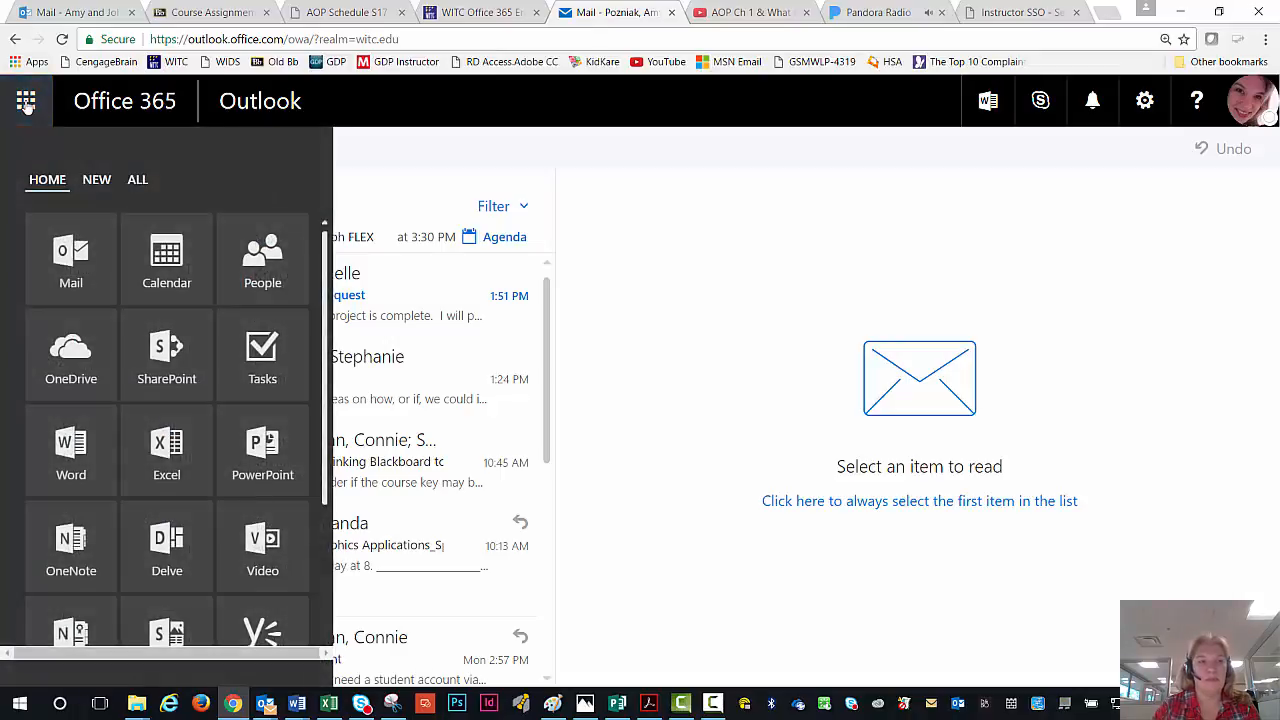
pyautogui.click(70, 354)
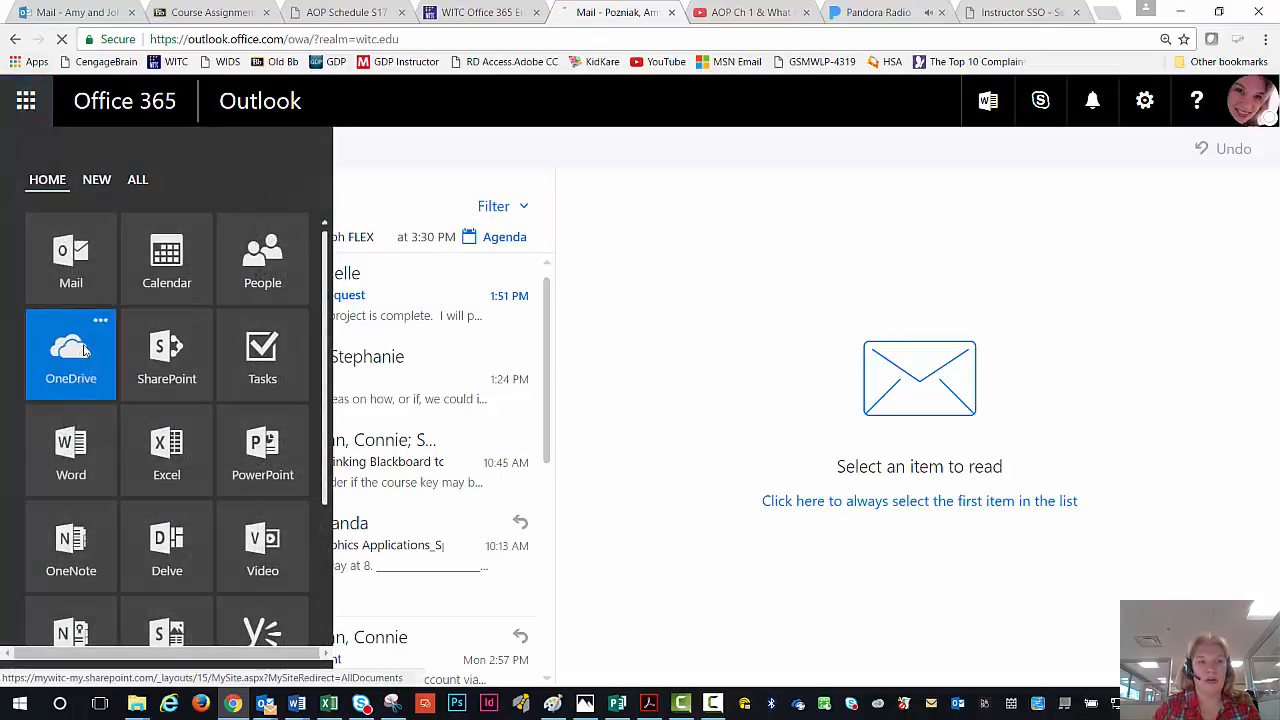
pyautogui.click(70, 355)
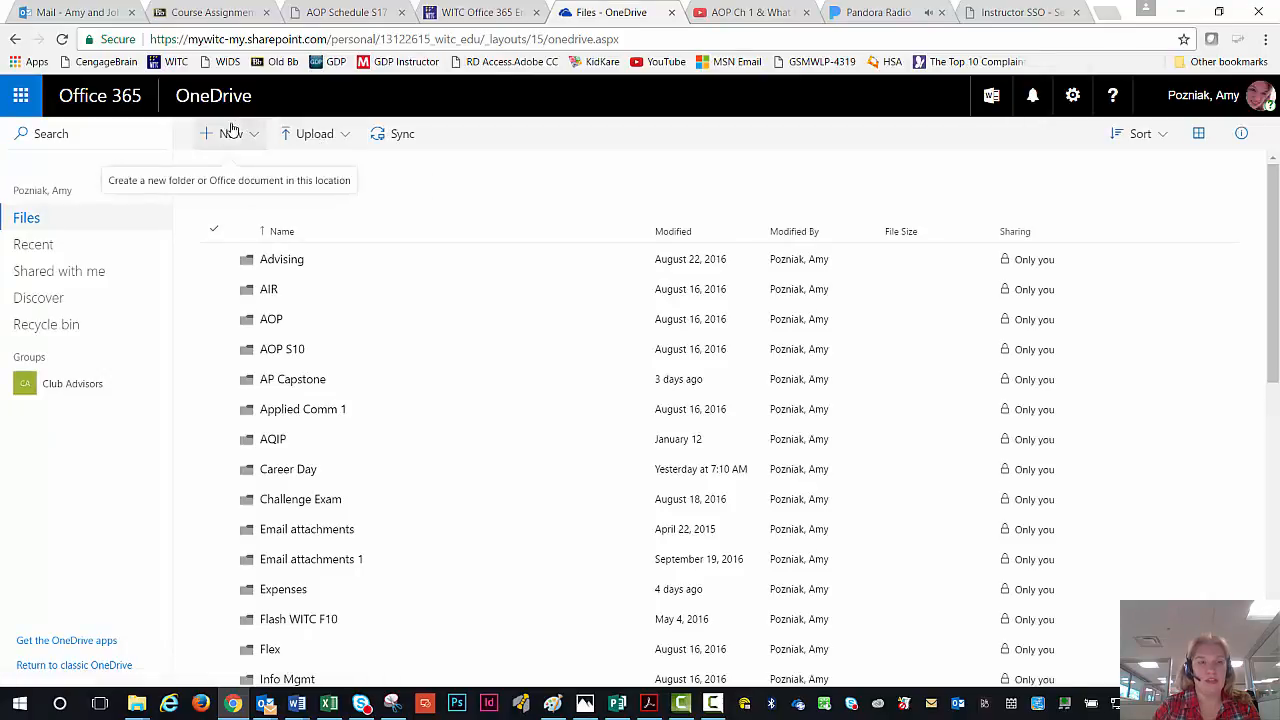
pyautogui.moveTo(314, 143)
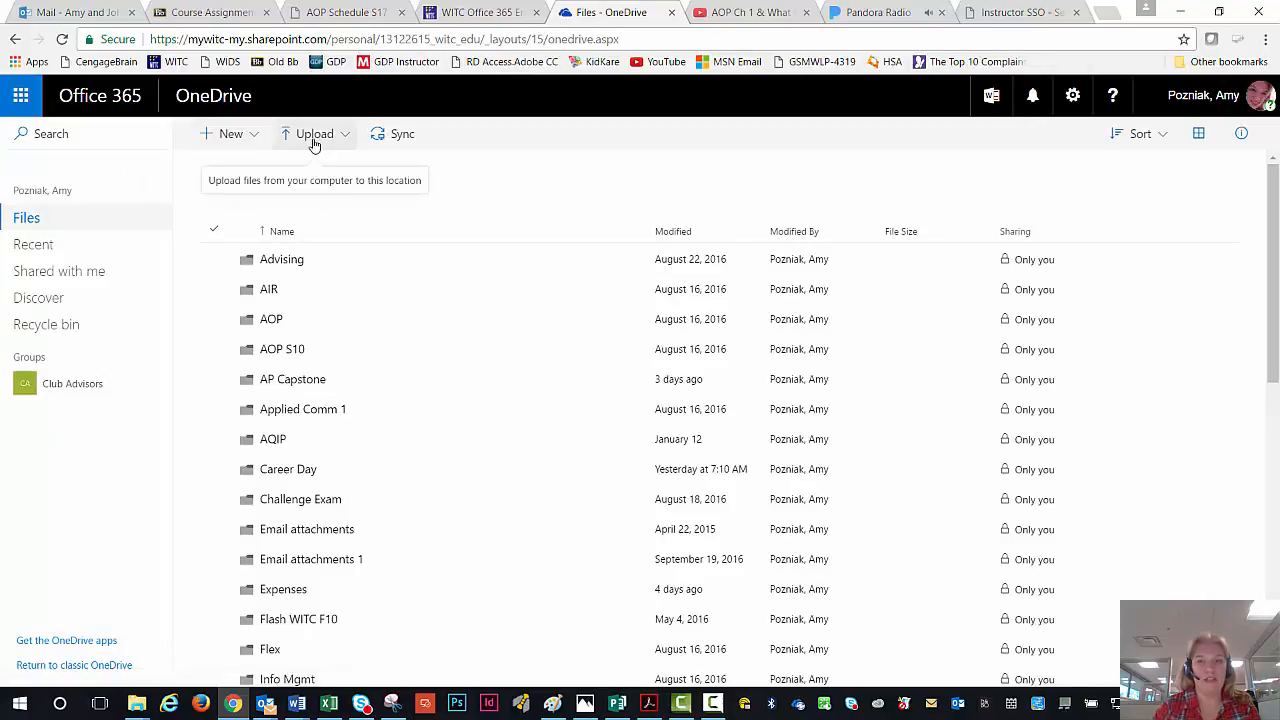
pyautogui.moveTo(305, 208)
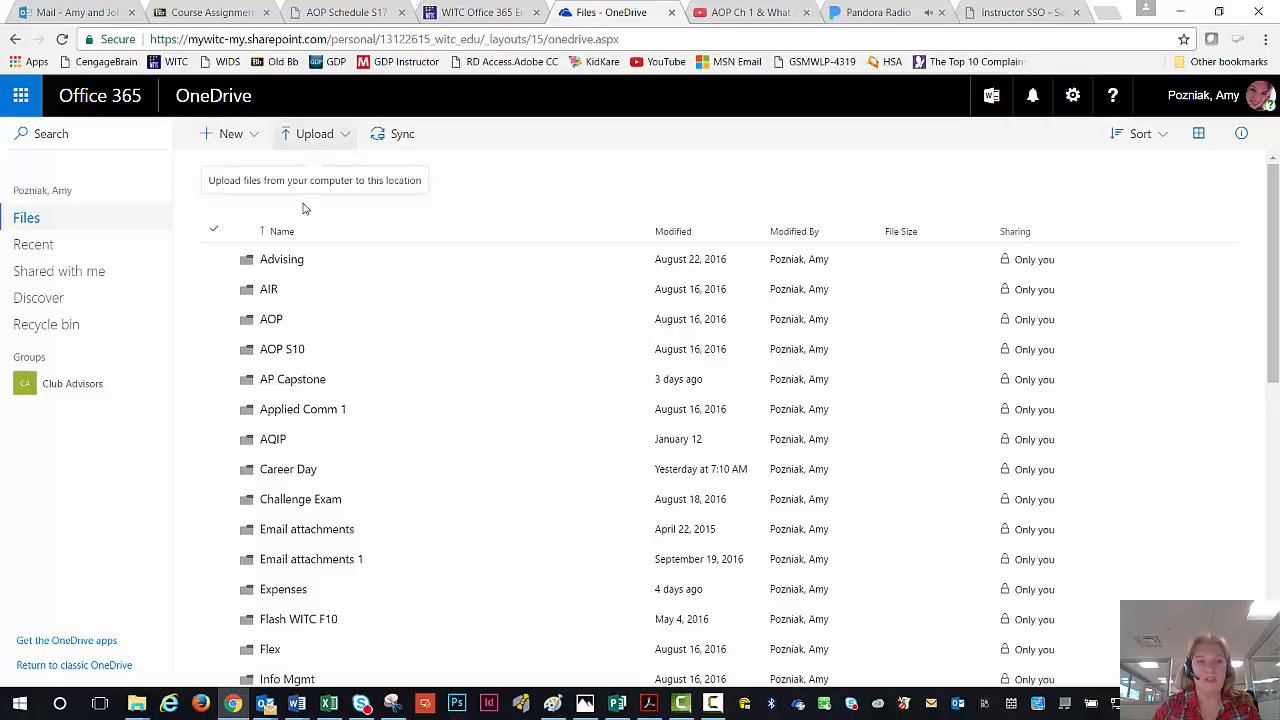
pyautogui.moveTo(281, 265)
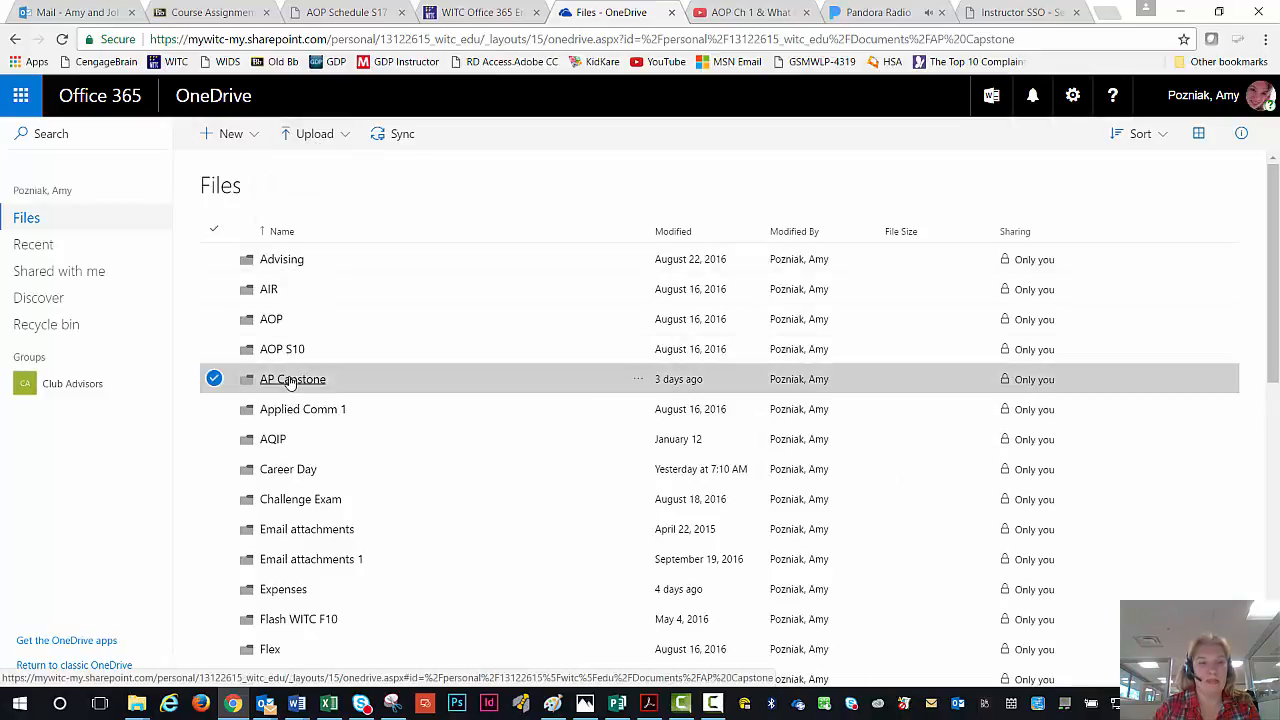
# View the AP Capstone evaluation files, then select that folder in Files.
pyautogui.doubleClick(293, 379)
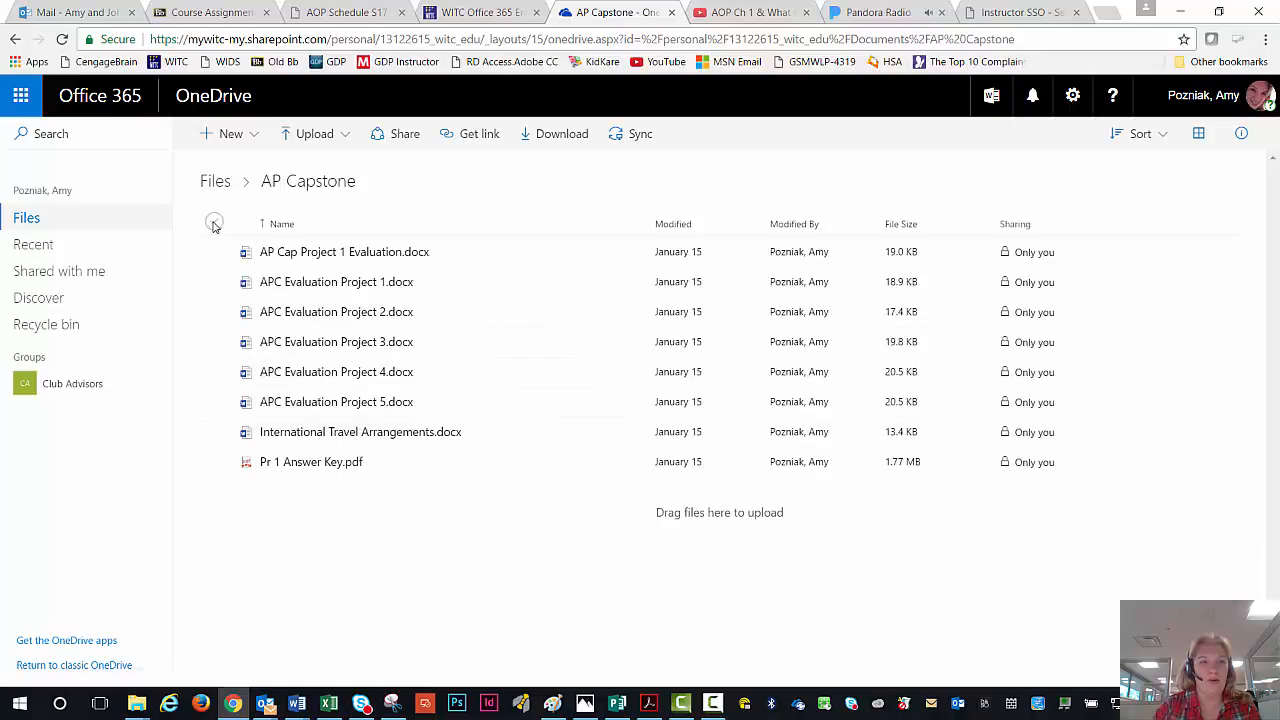
pyautogui.click(215, 181)
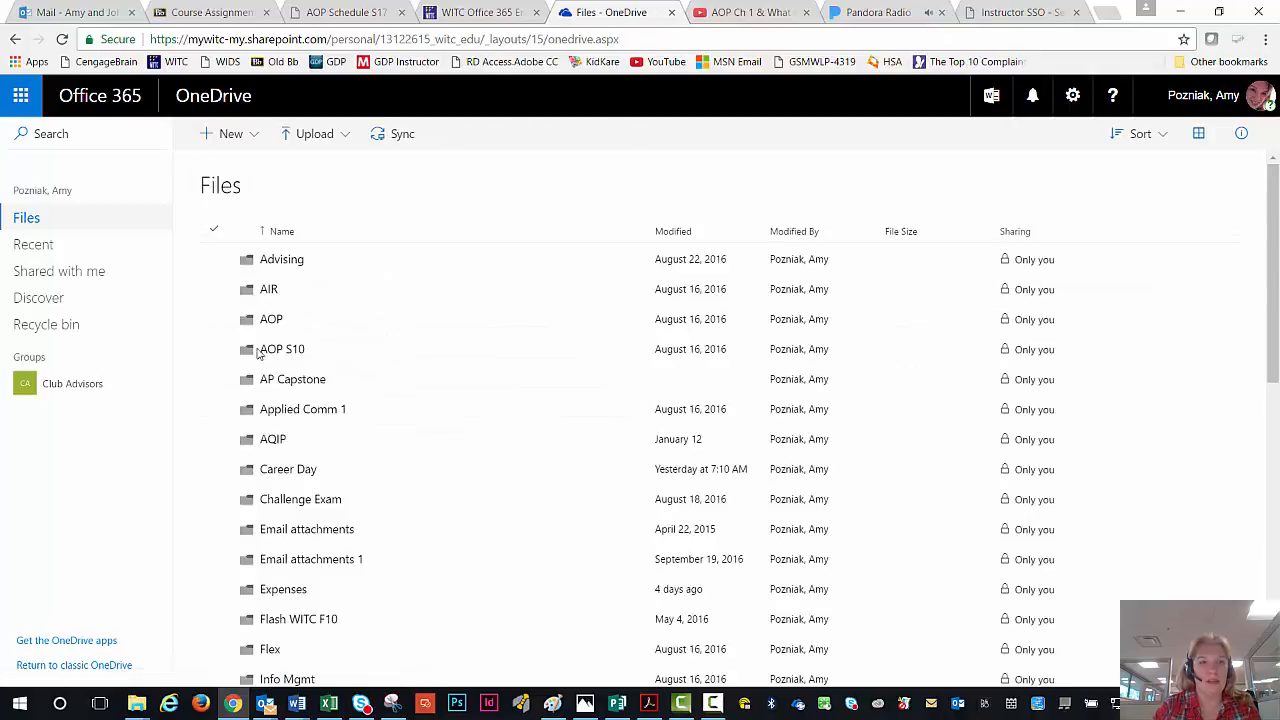
pyautogui.click(214, 379)
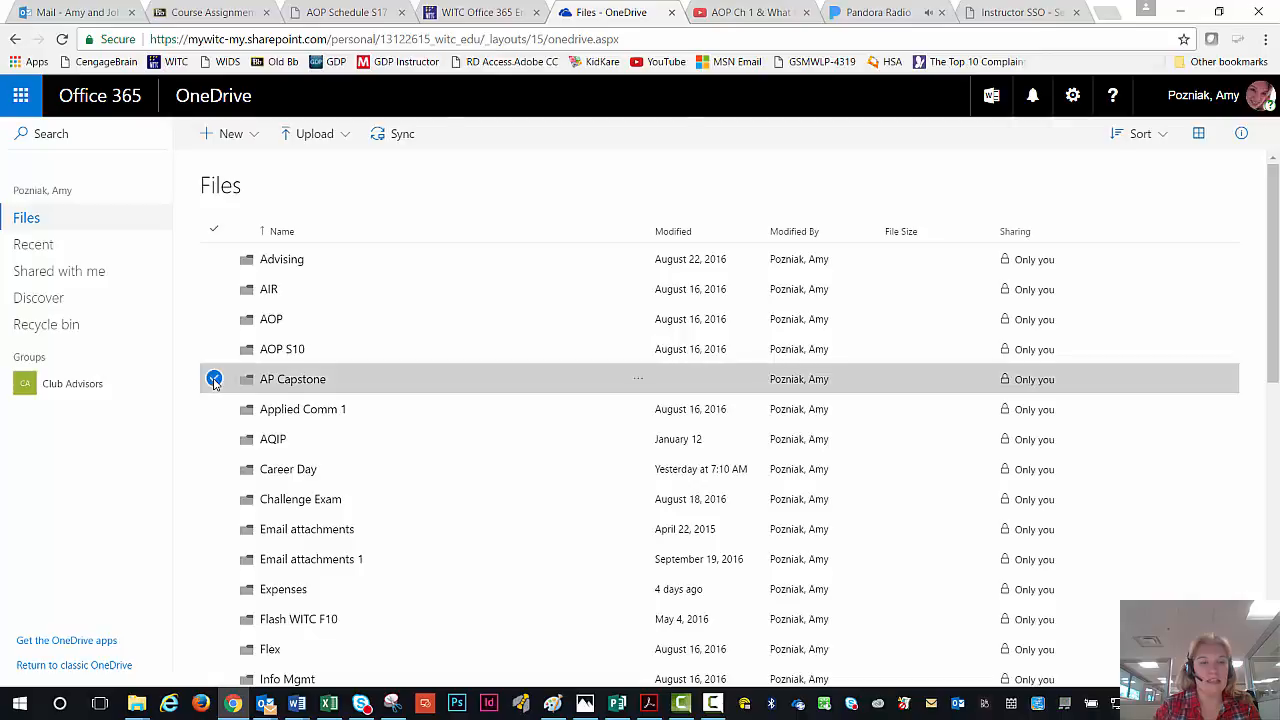
pyautogui.click(214, 378)
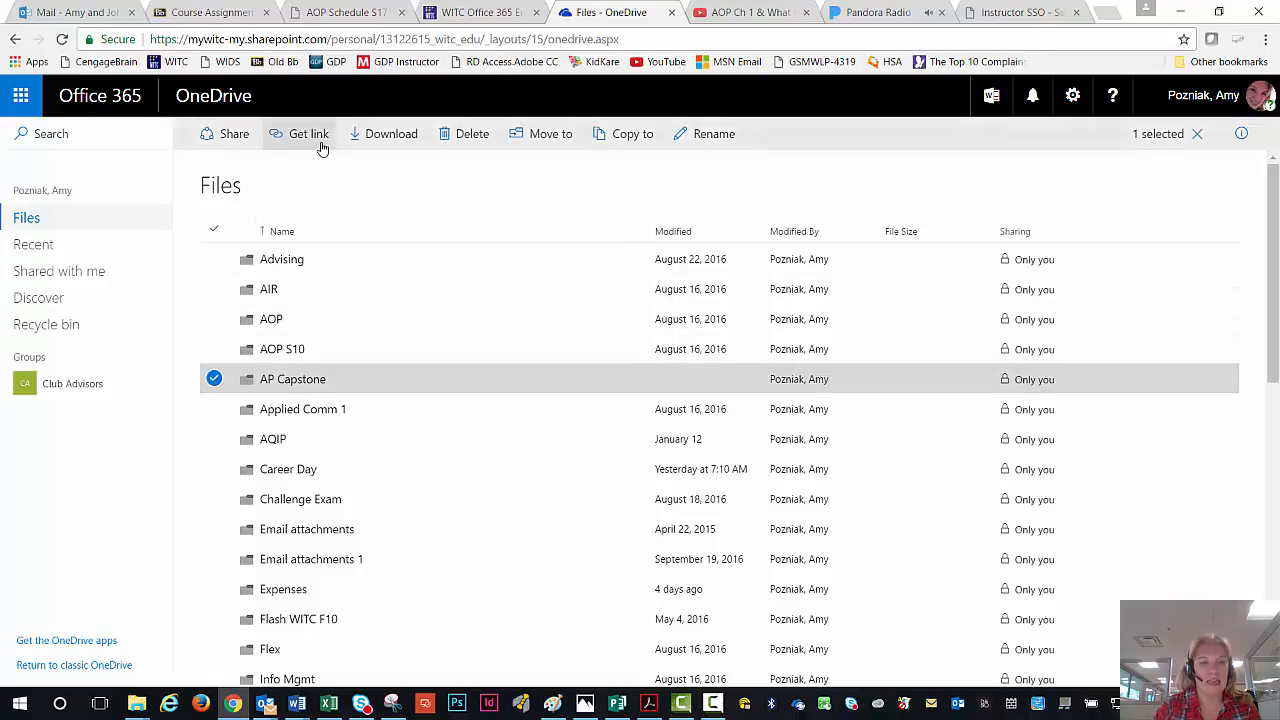
# Create a no-sign-in edit link for the AP Capstone folder and close sharing.
pyautogui.click(308, 133)
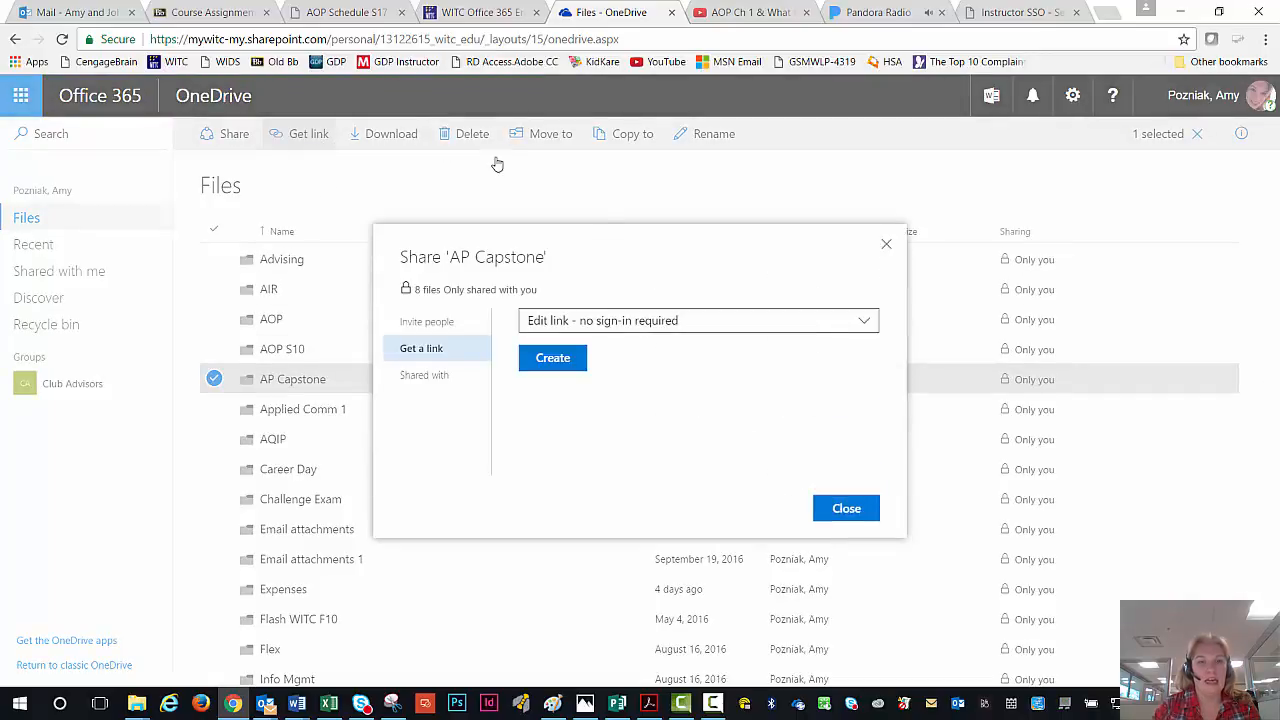
pyautogui.moveTo(553, 358)
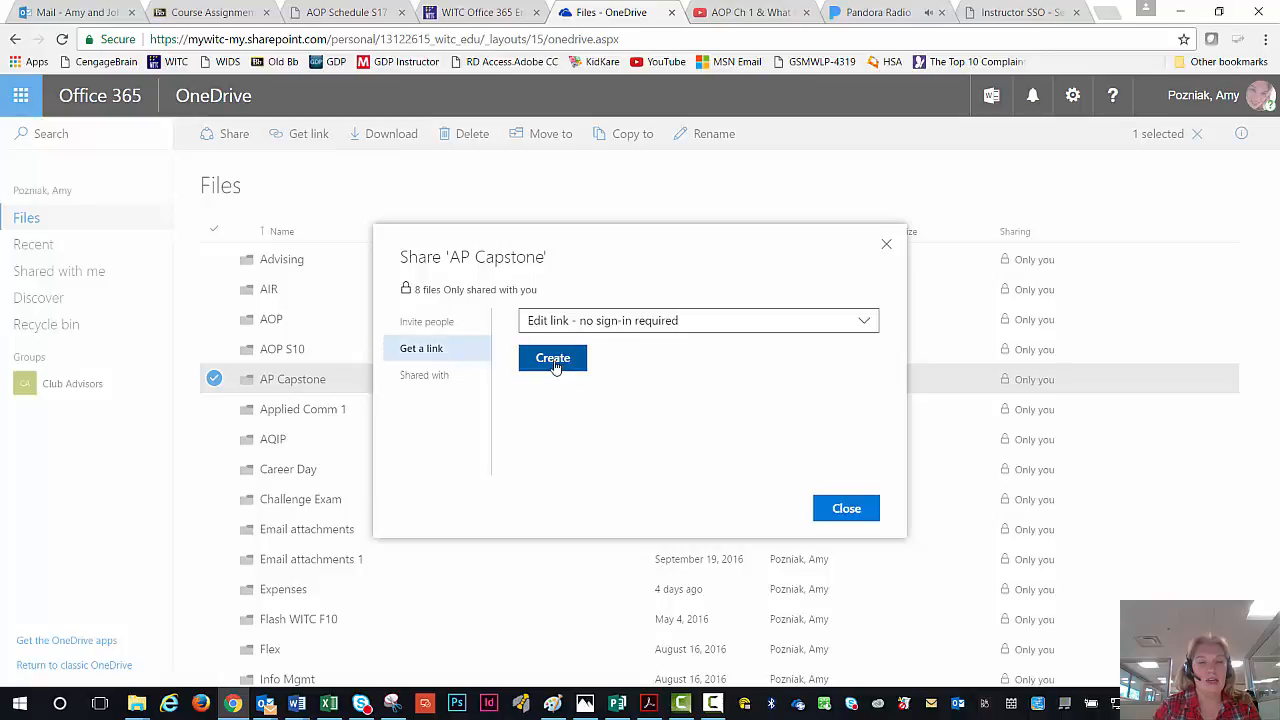
pyautogui.click(552, 358)
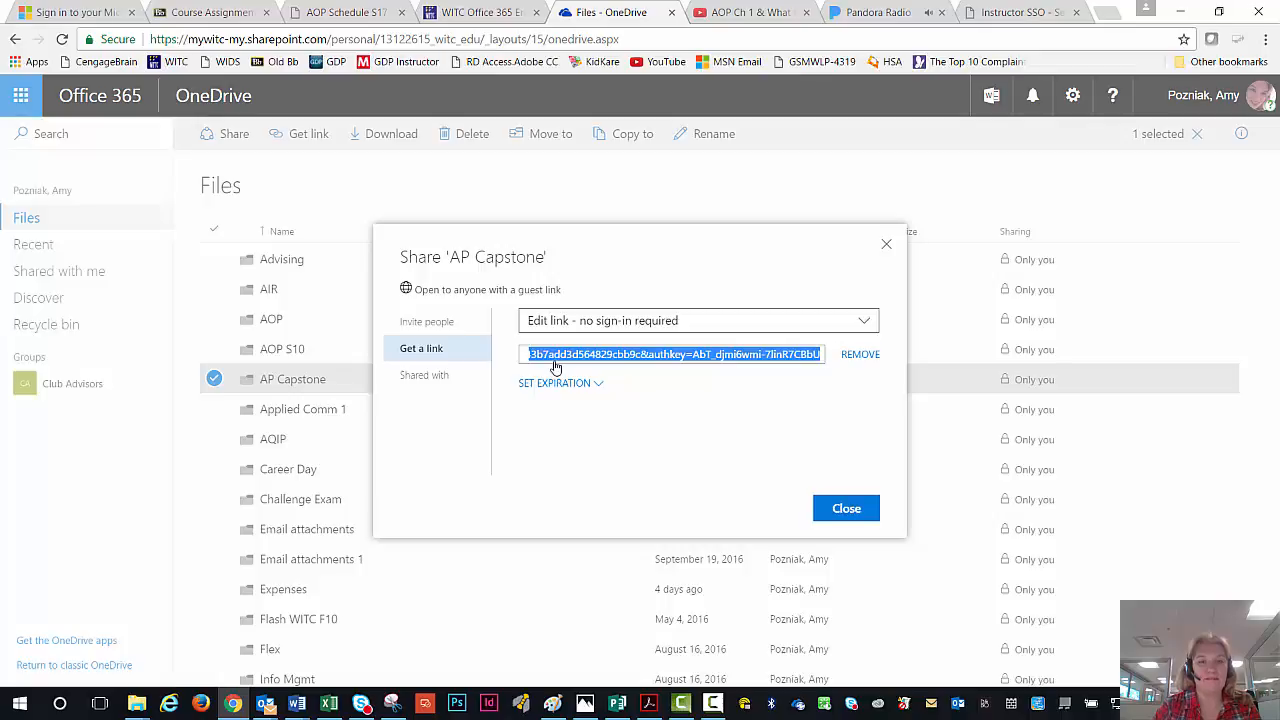
pyautogui.moveTo(846, 508)
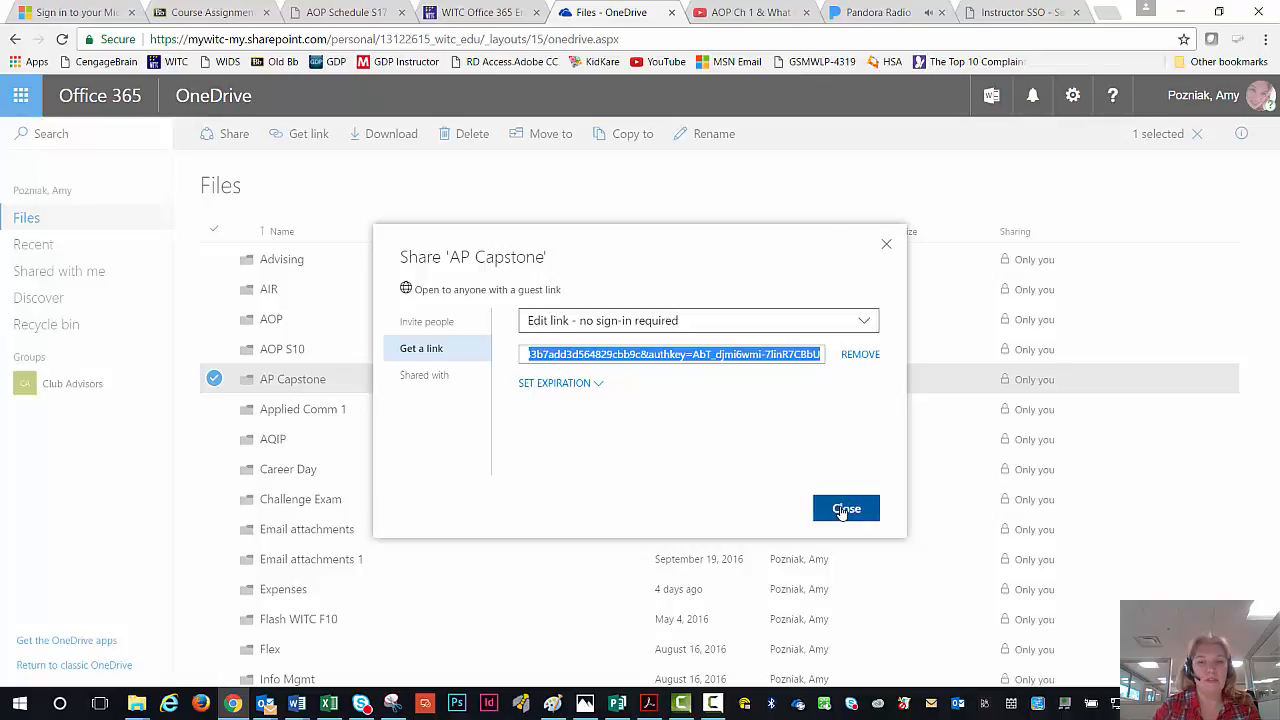
pyautogui.click(845, 508)
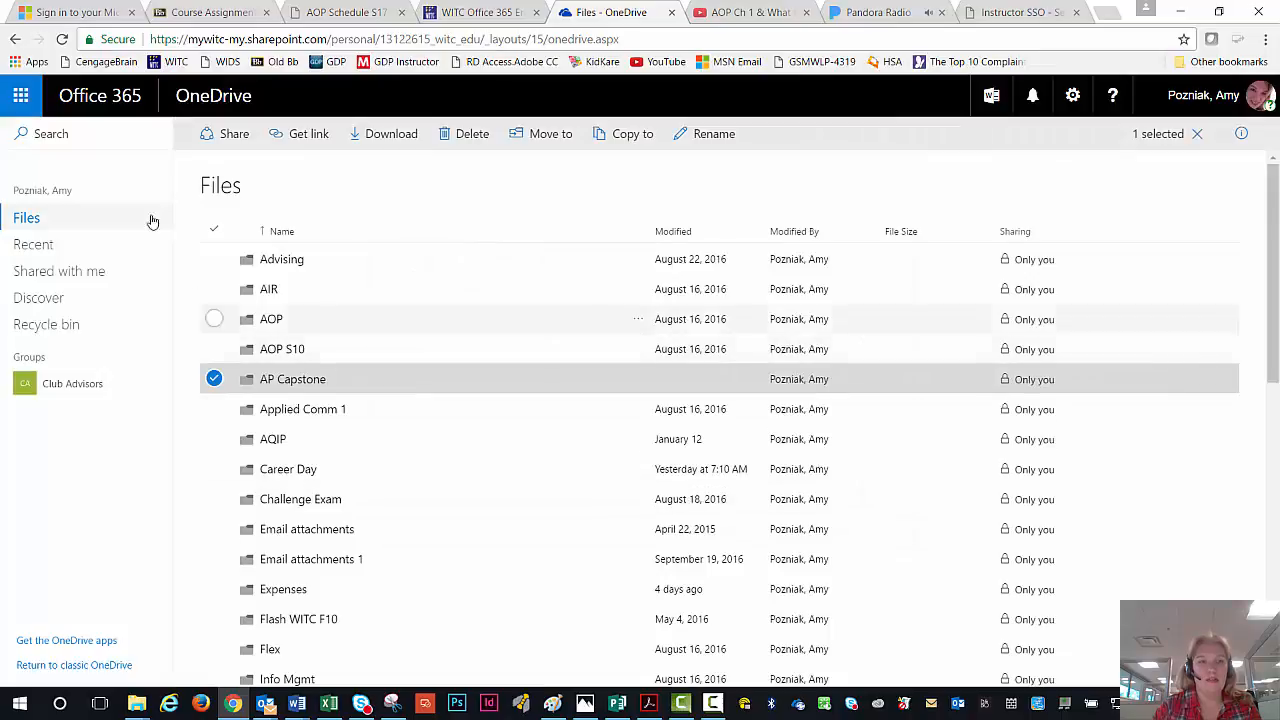
pyautogui.moveTo(234, 140)
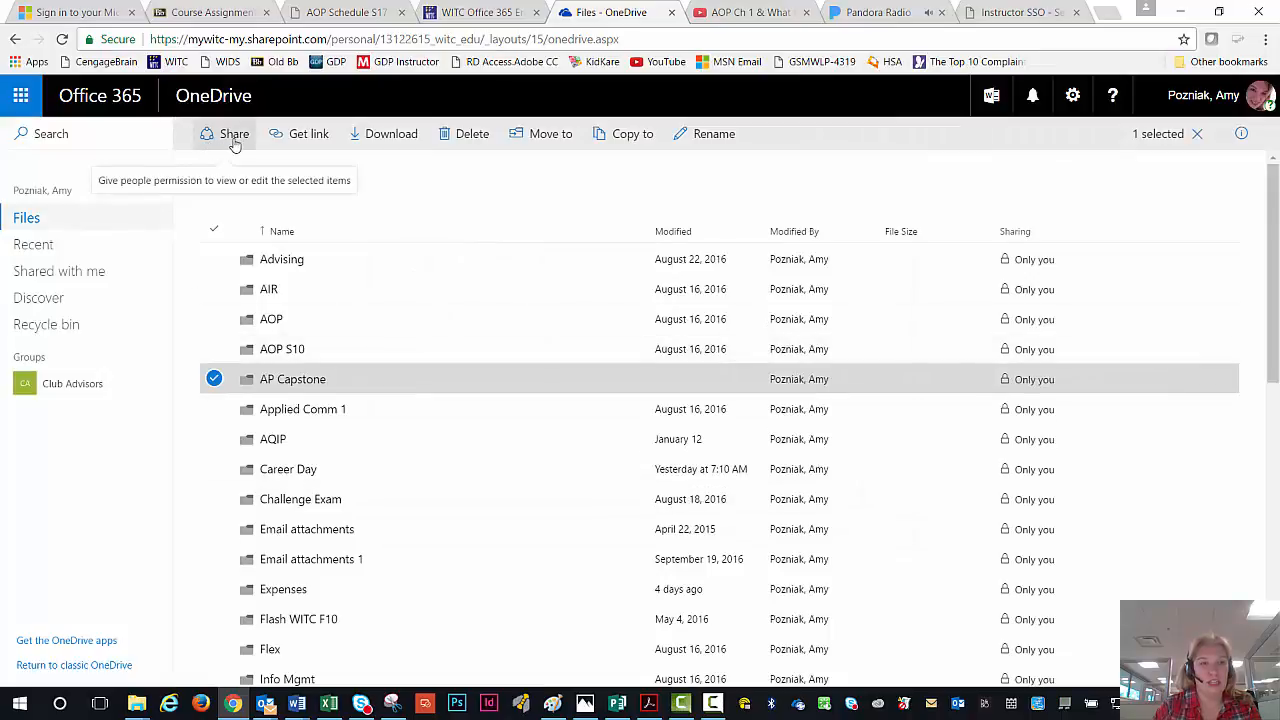
# Invite a colleague matching 'pozn' to edit AP Capstone with message 'Project'.
pyautogui.click(234, 133)
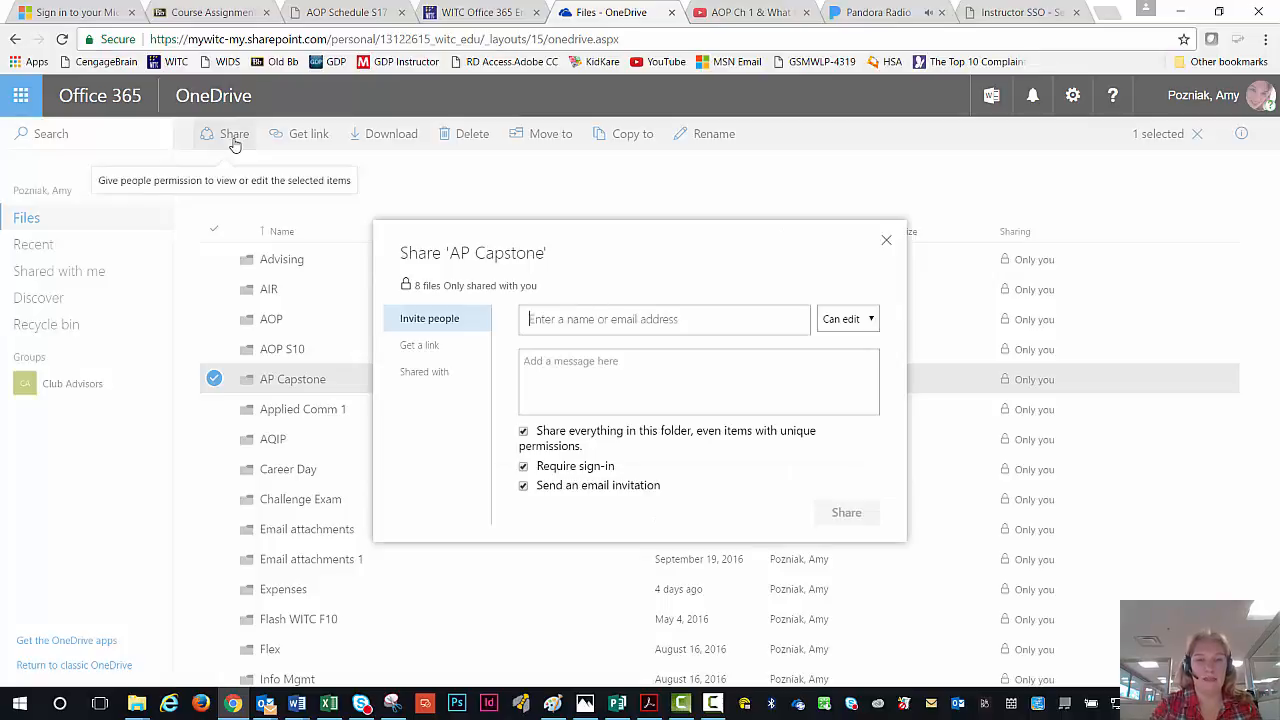
pyautogui.write('pozni')
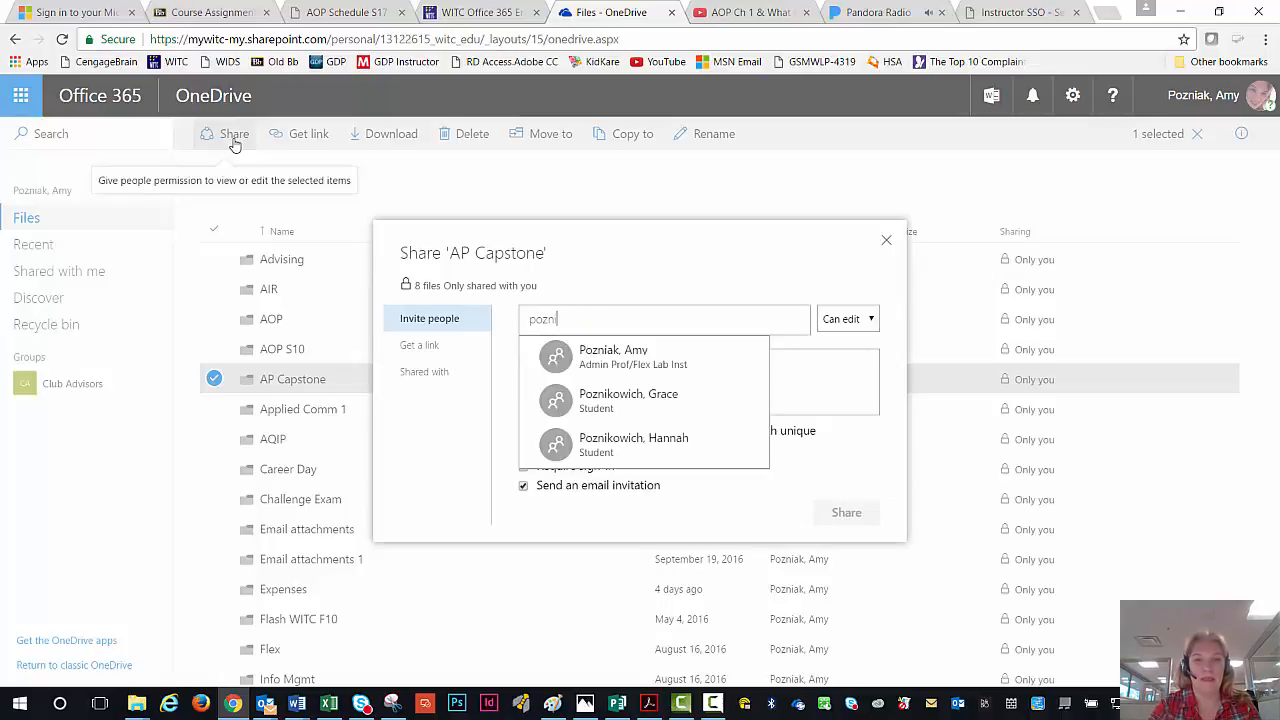
pyautogui.moveTo(603, 356)
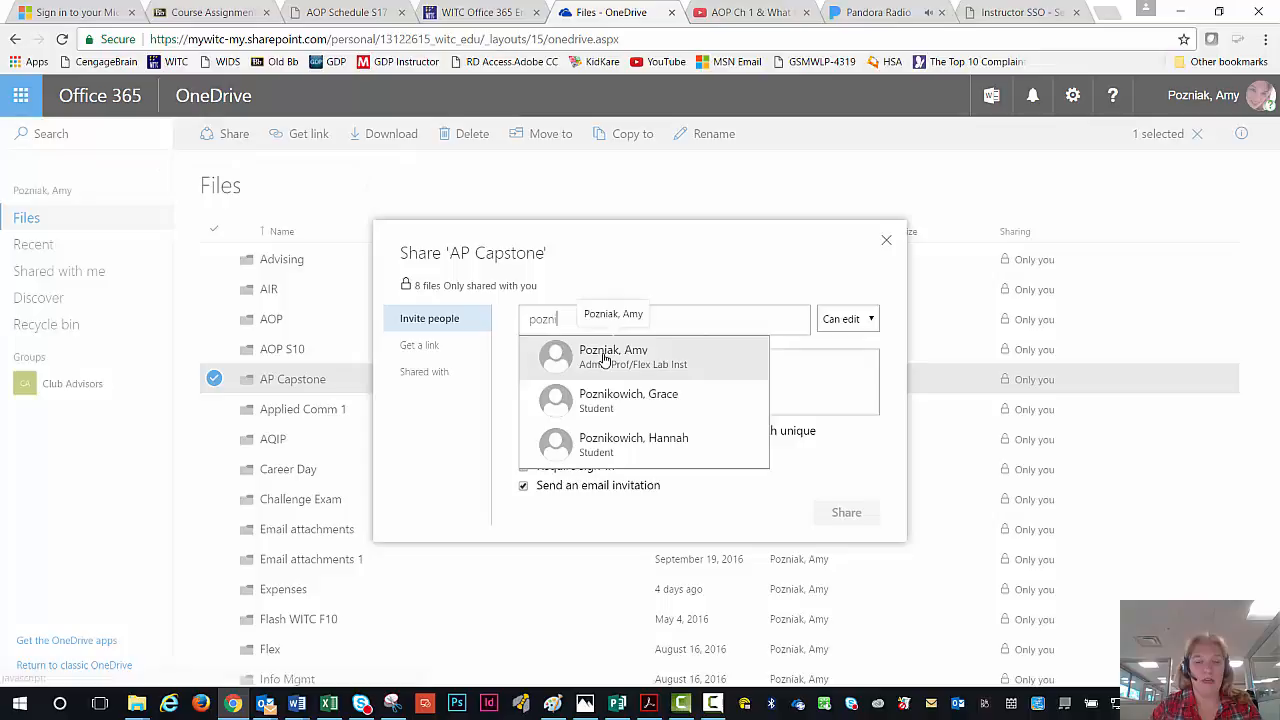
pyautogui.click(613, 356)
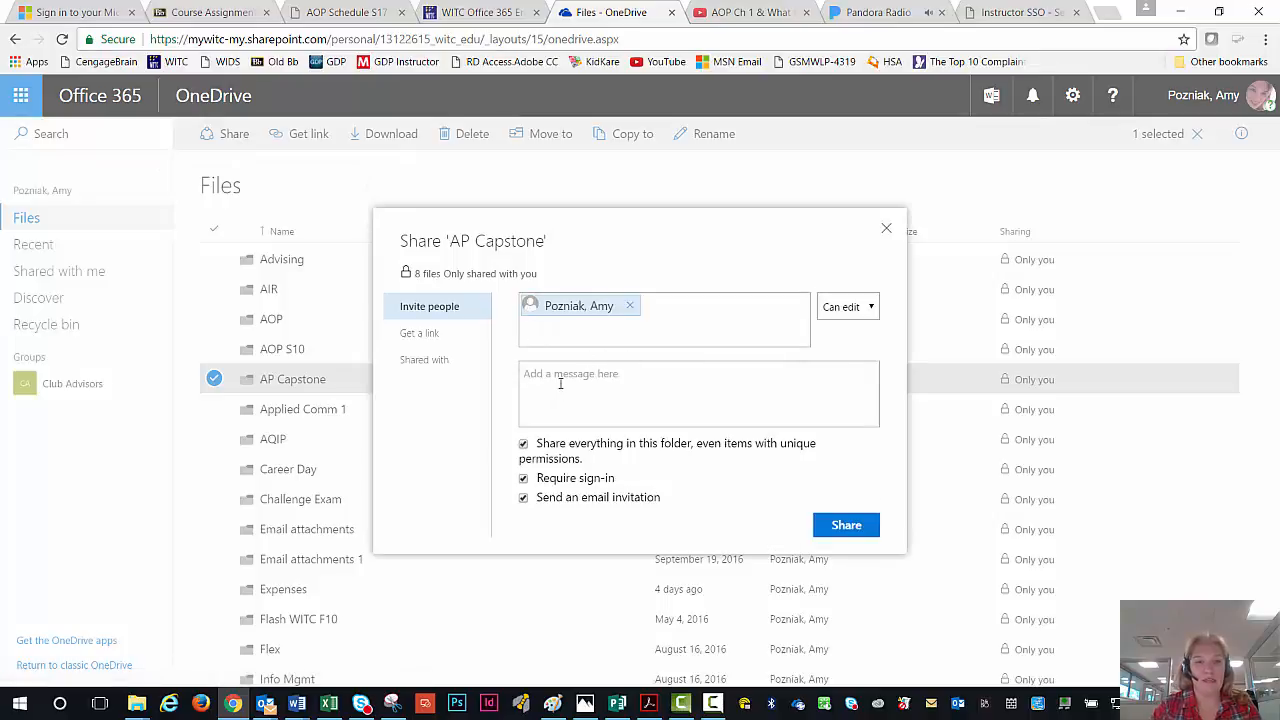
pyautogui.write('Project')
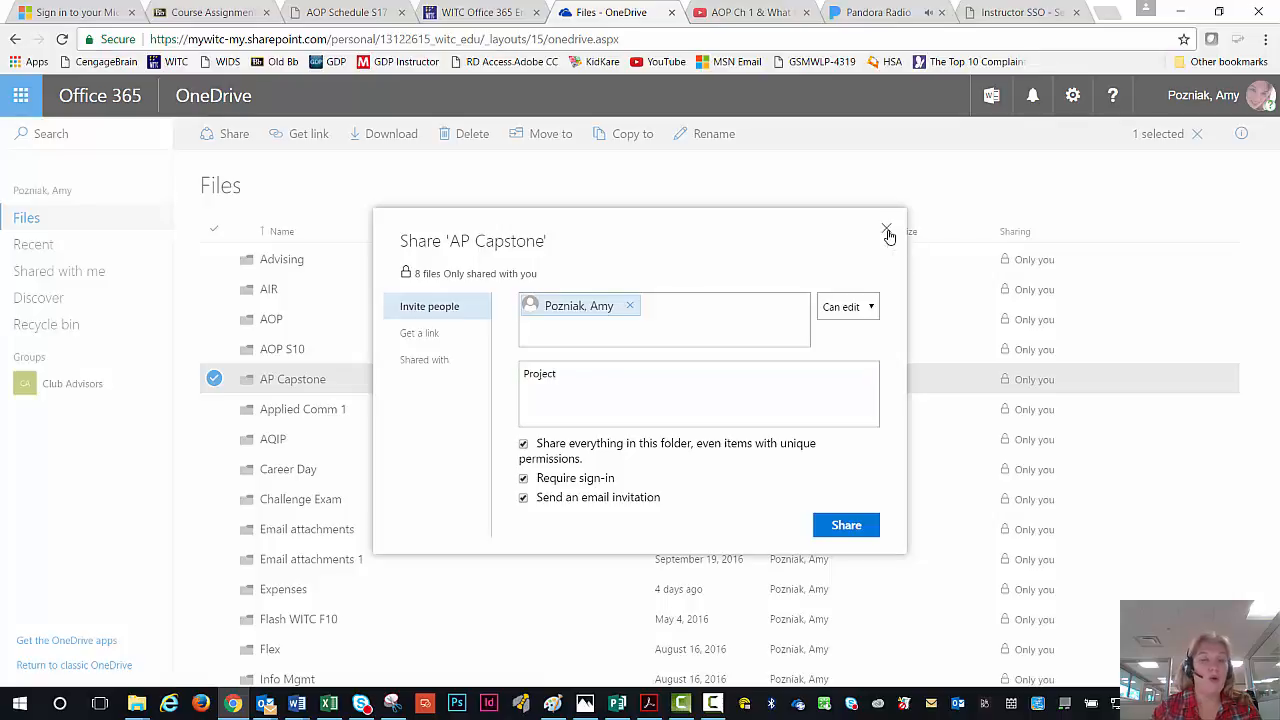
# Cancel the unsent invitation and return to the Course Assignments tab.
pyautogui.click(886, 229)
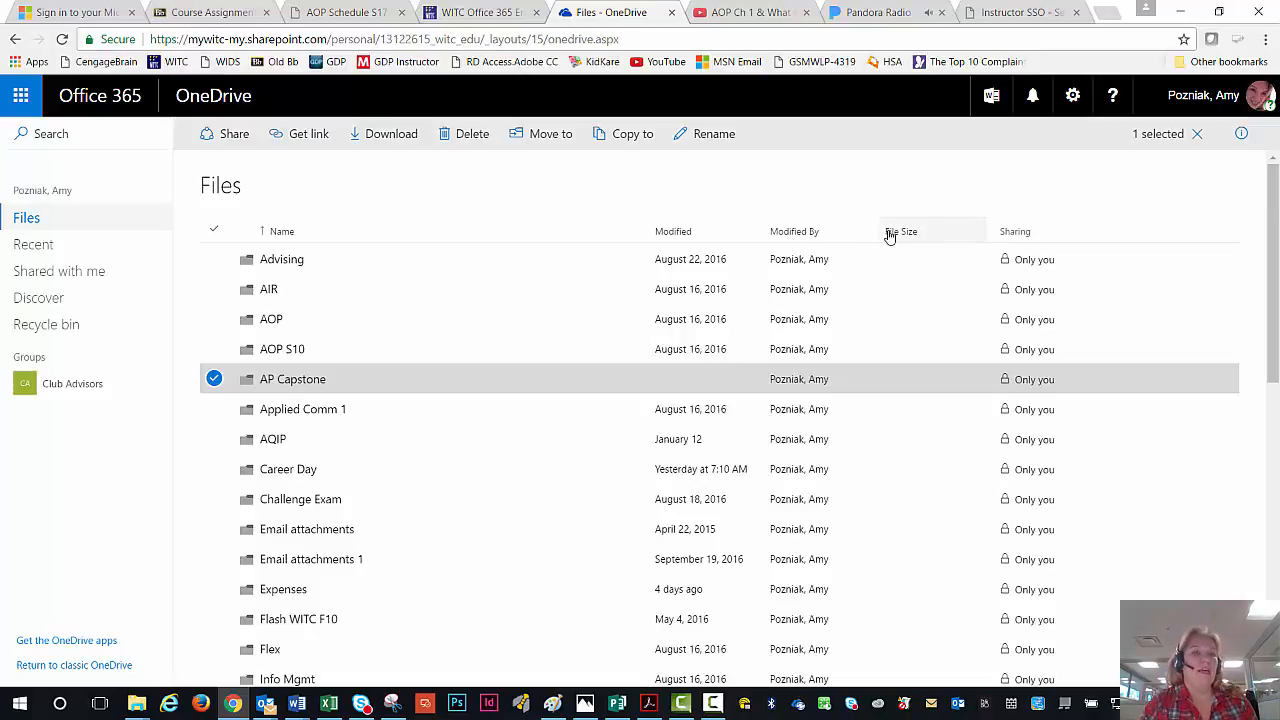
pyautogui.moveTo(750, 161)
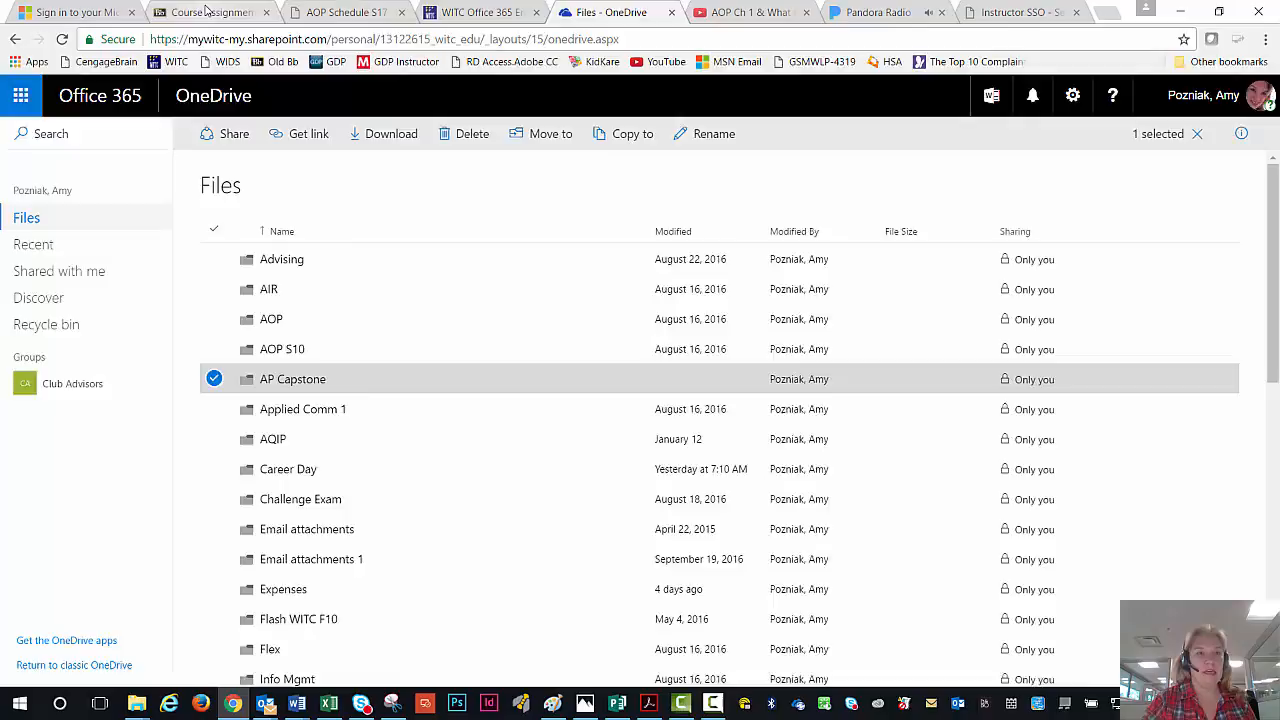
pyautogui.click(210, 11)
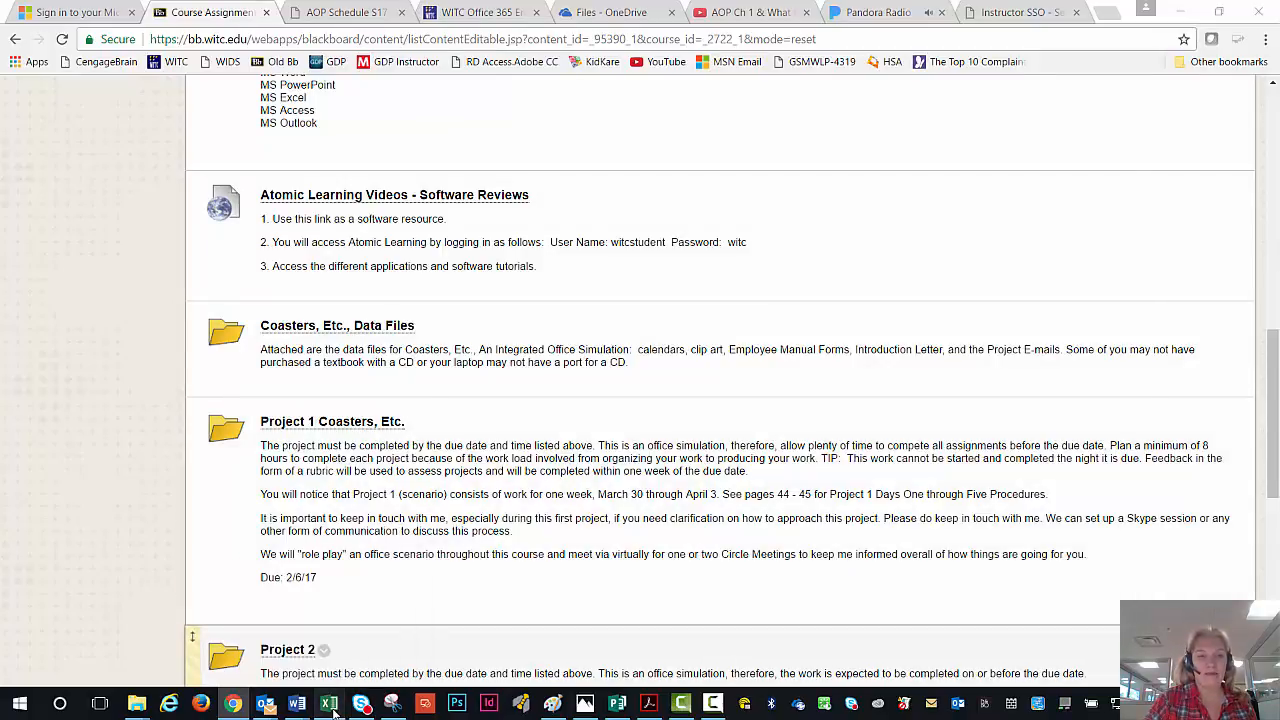
# Bring up the Project Assignment List workbook from the Excel taskbar icon.
pyautogui.click(328, 703)
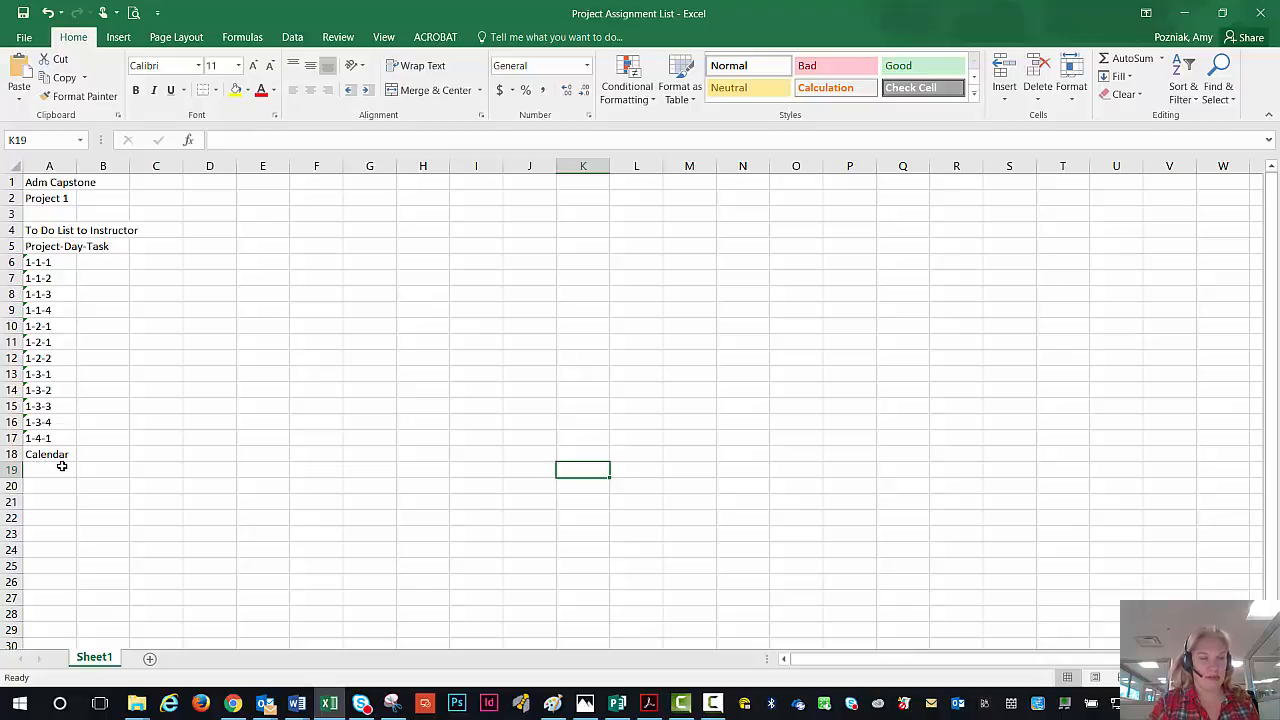
pyautogui.moveTo(47, 454)
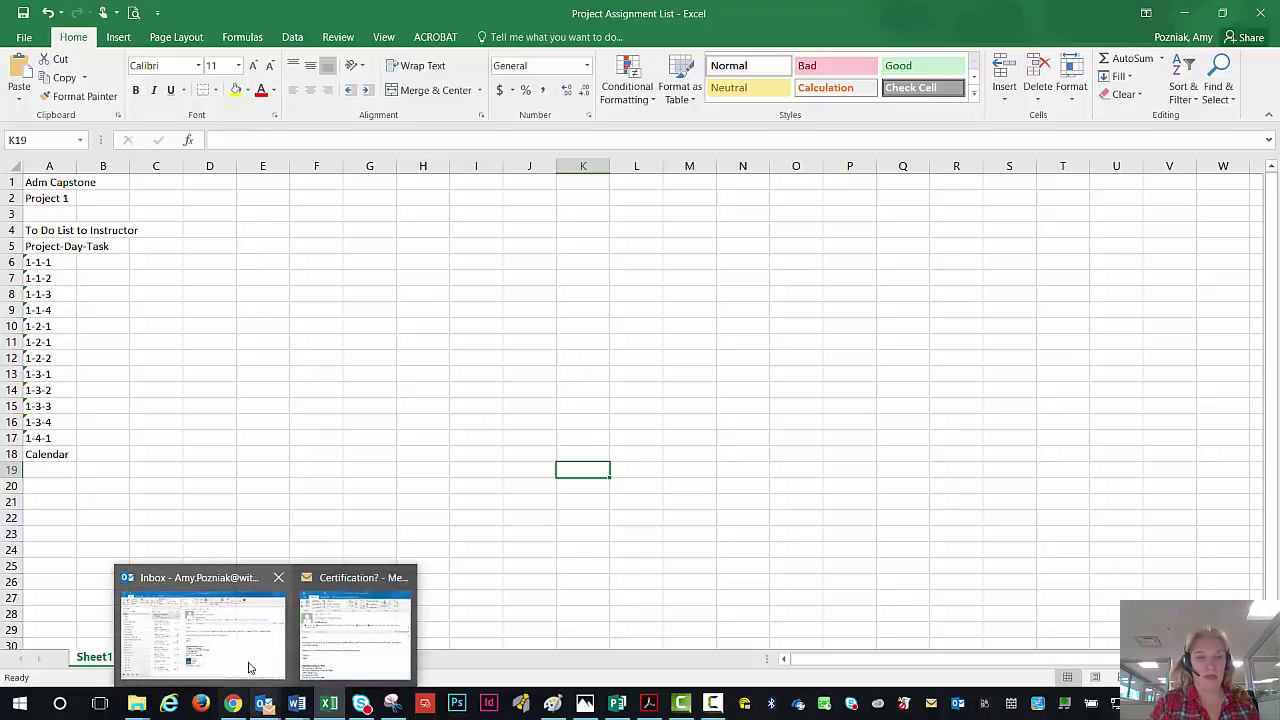
# Open the Project 1 Coasters, Etc. folder and scroll through its introduction, rubric and forms.
pyautogui.click(200, 635)
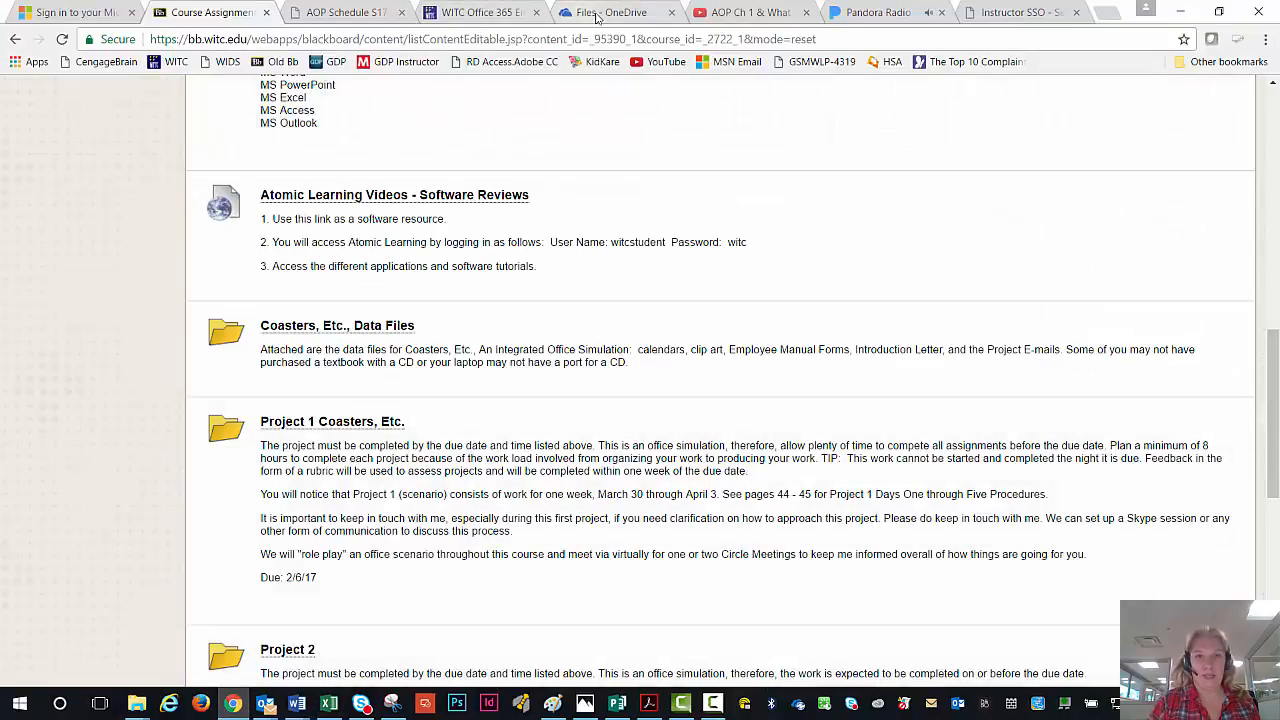
pyautogui.moveTo(600, 12)
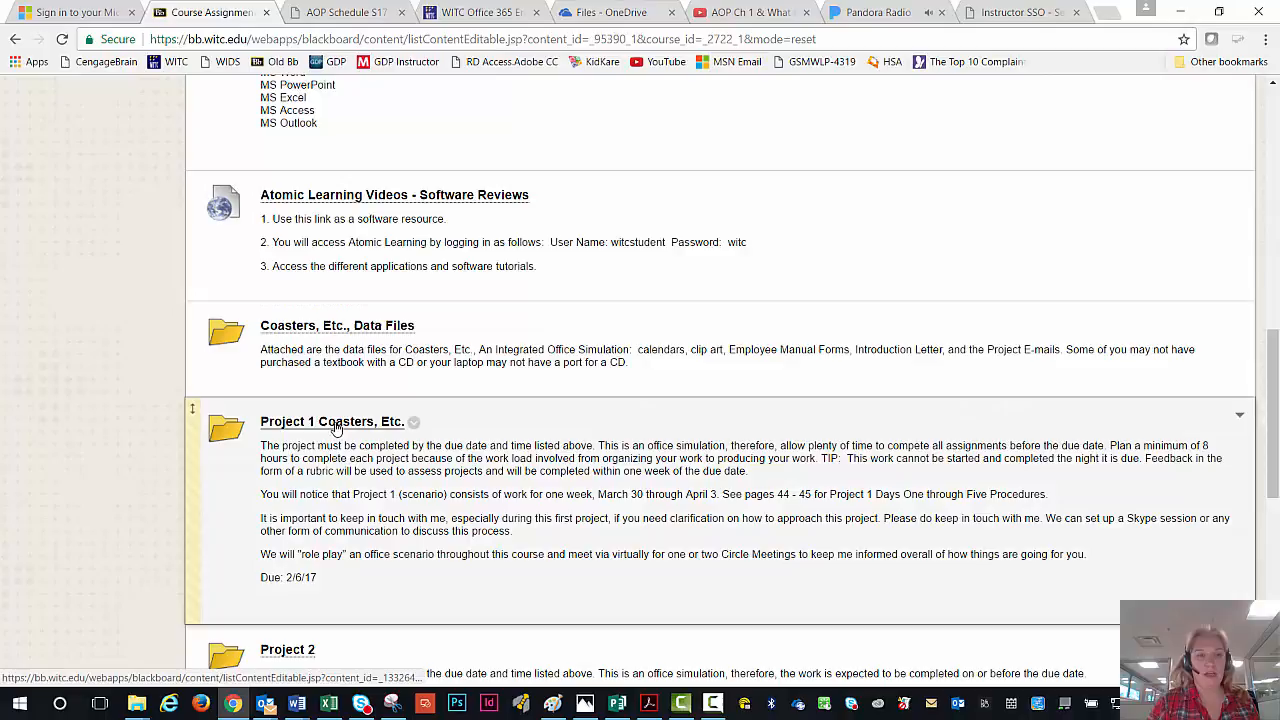
pyautogui.click(331, 421)
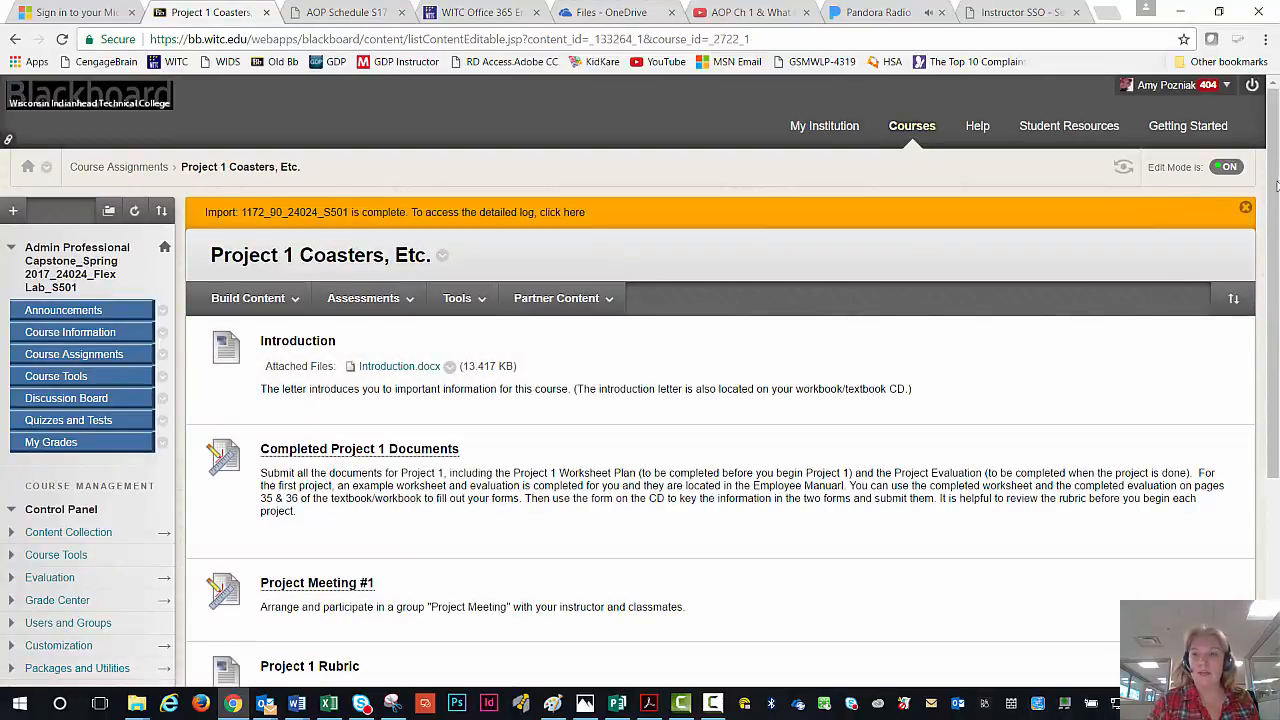
pyautogui.scroll(-3)
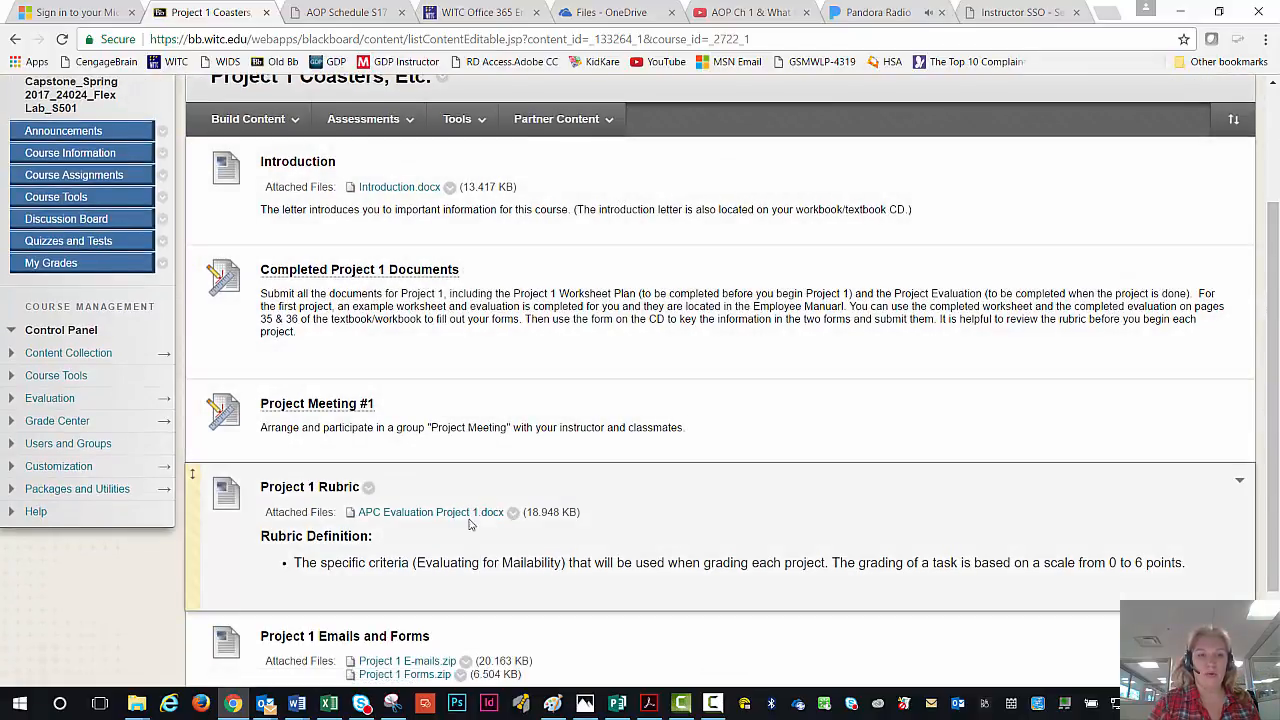
pyautogui.moveTo(446, 529)
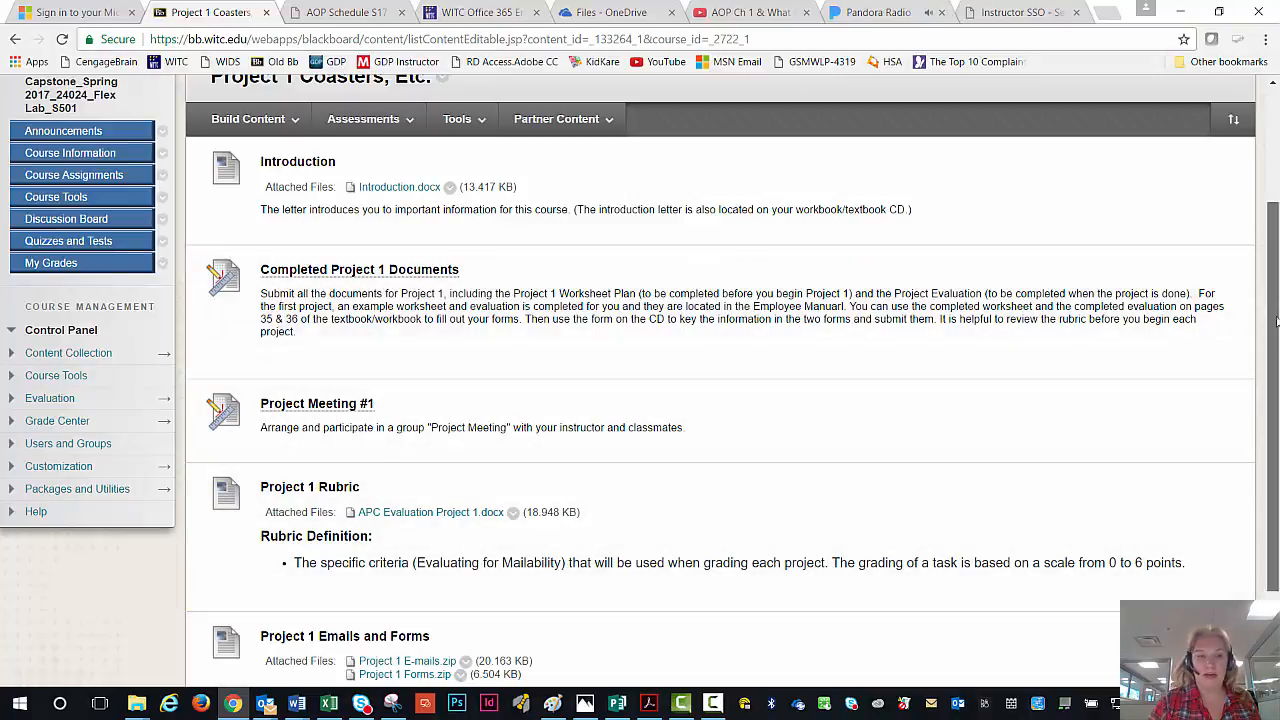
pyautogui.scroll(-3)
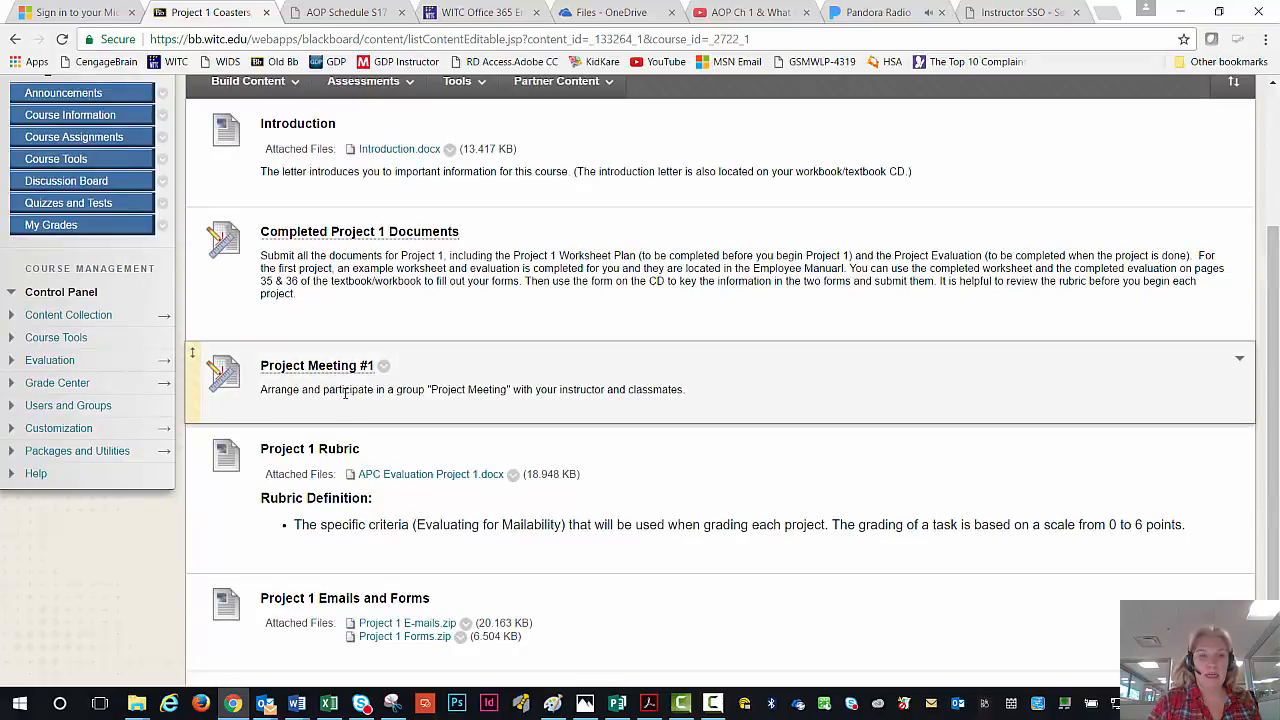
pyautogui.moveTo(447, 412)
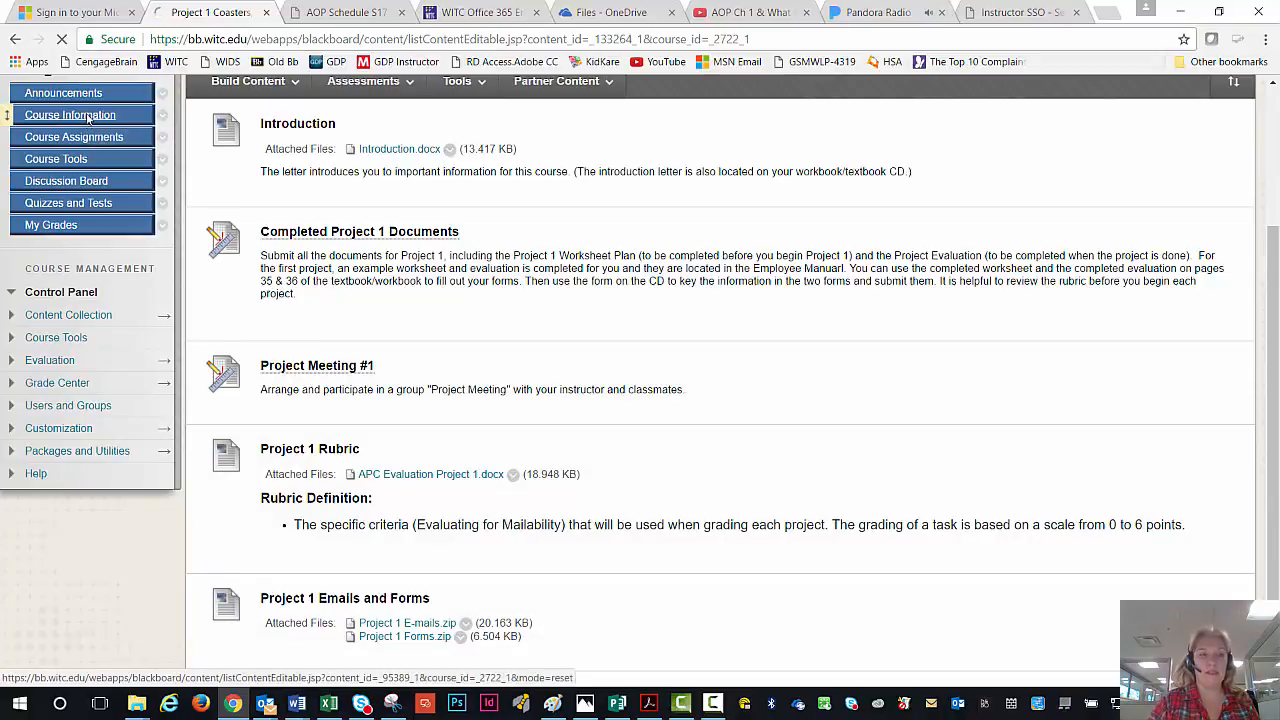
# Visit Course Information, then return to the Course Assignments page.
pyautogui.click(70, 114)
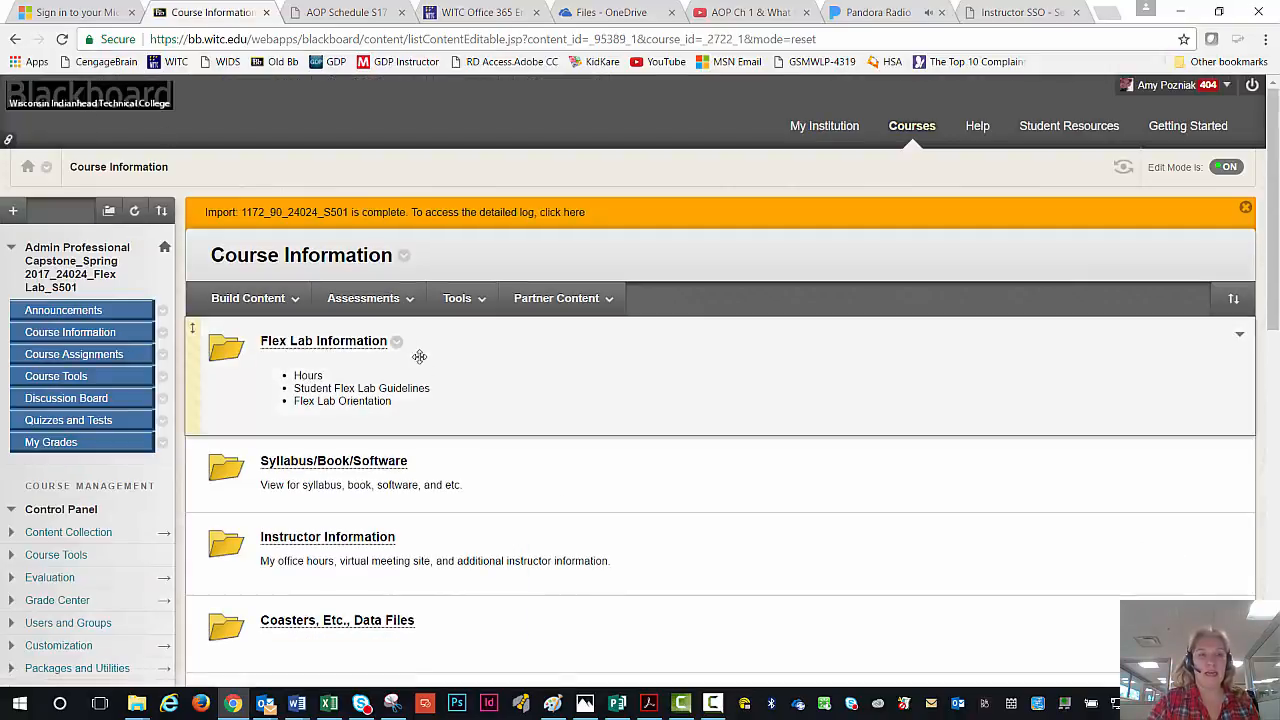
pyautogui.moveTo(360, 349)
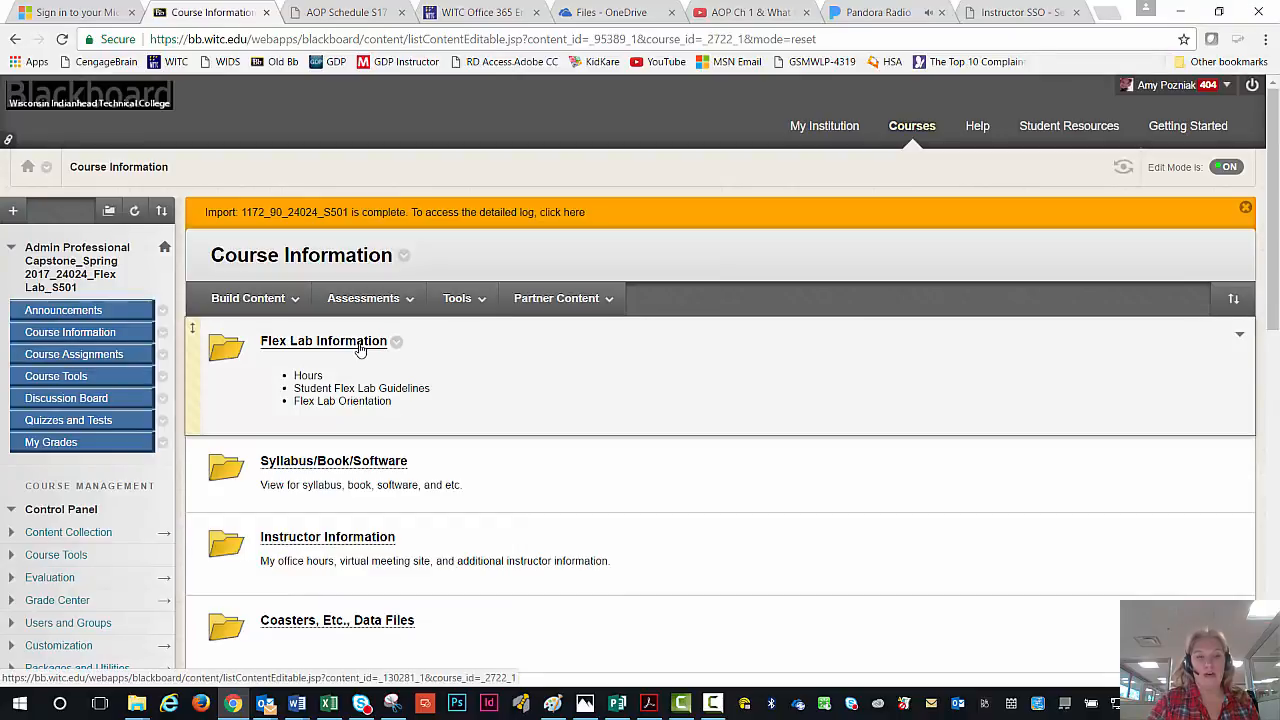
pyautogui.moveTo(140, 384)
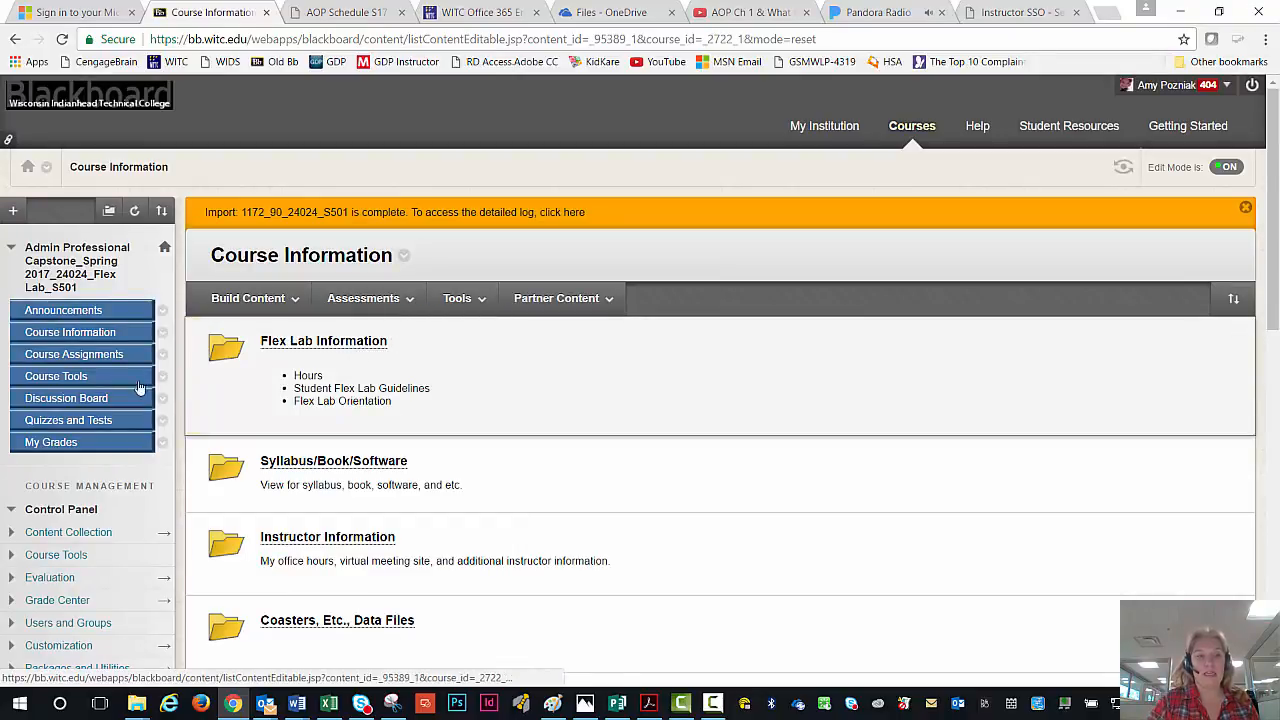
pyautogui.moveTo(81, 354)
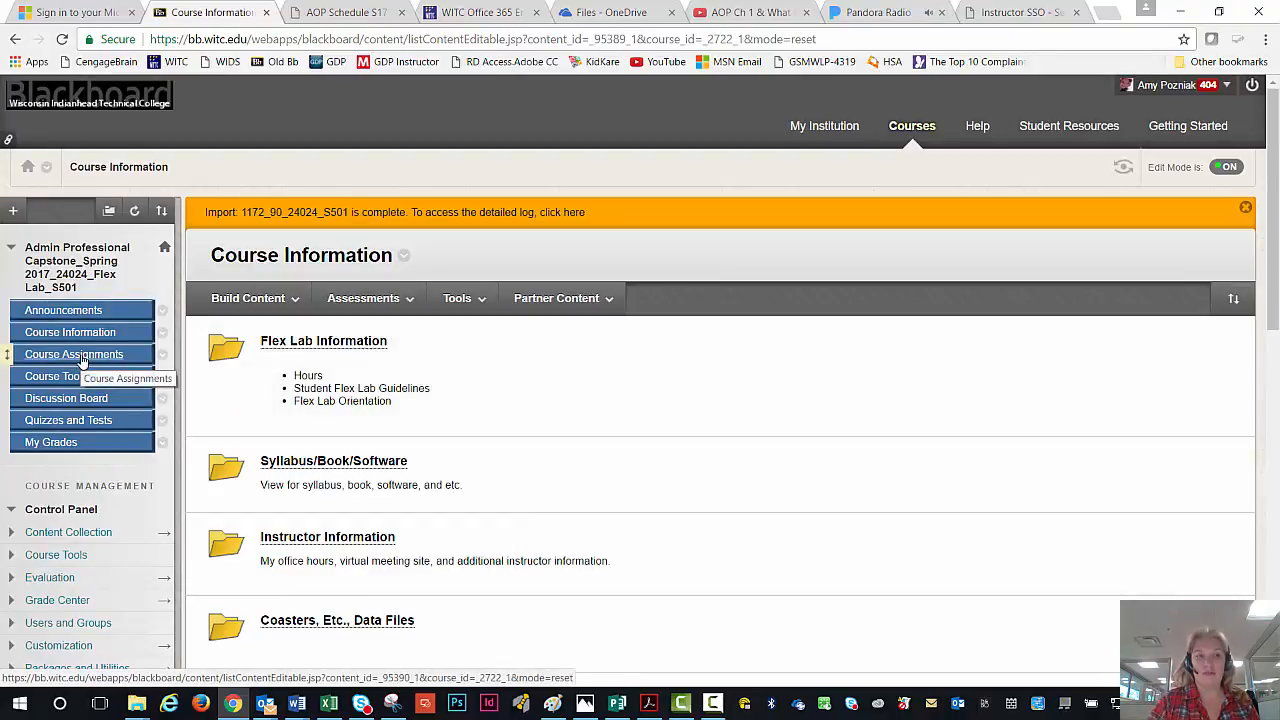
pyautogui.click(73, 354)
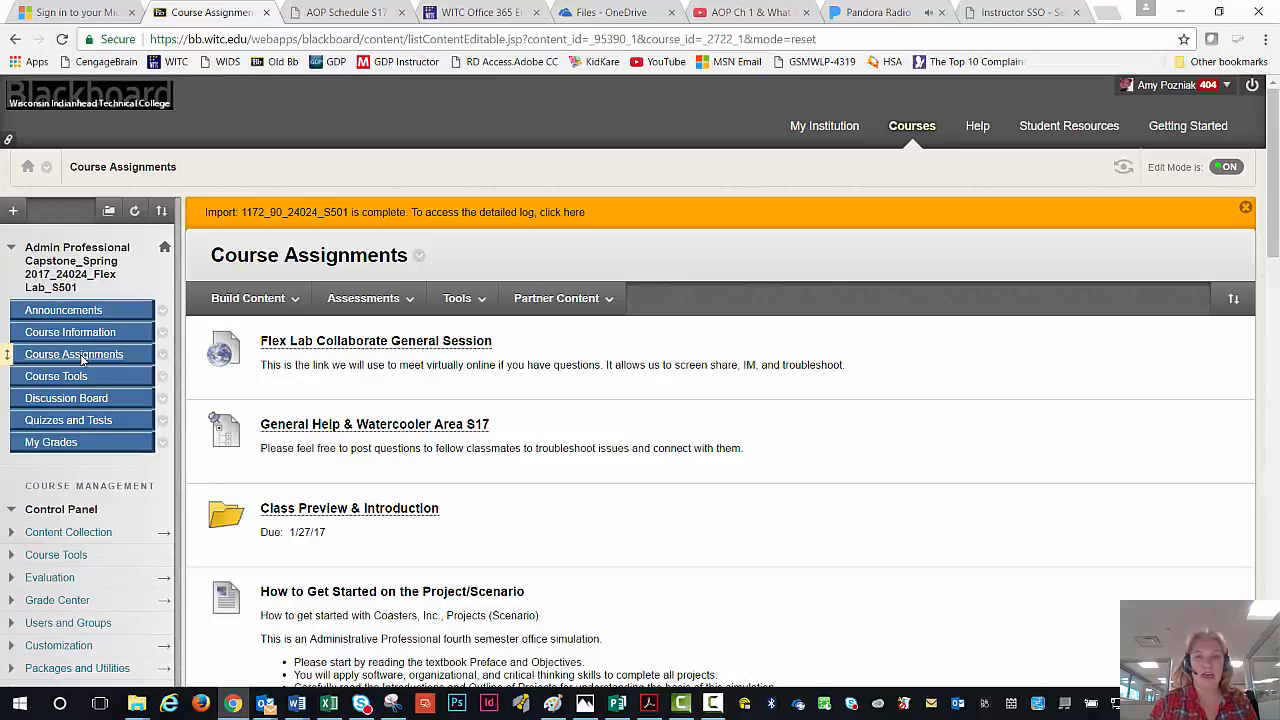
pyautogui.moveTo(170, 354)
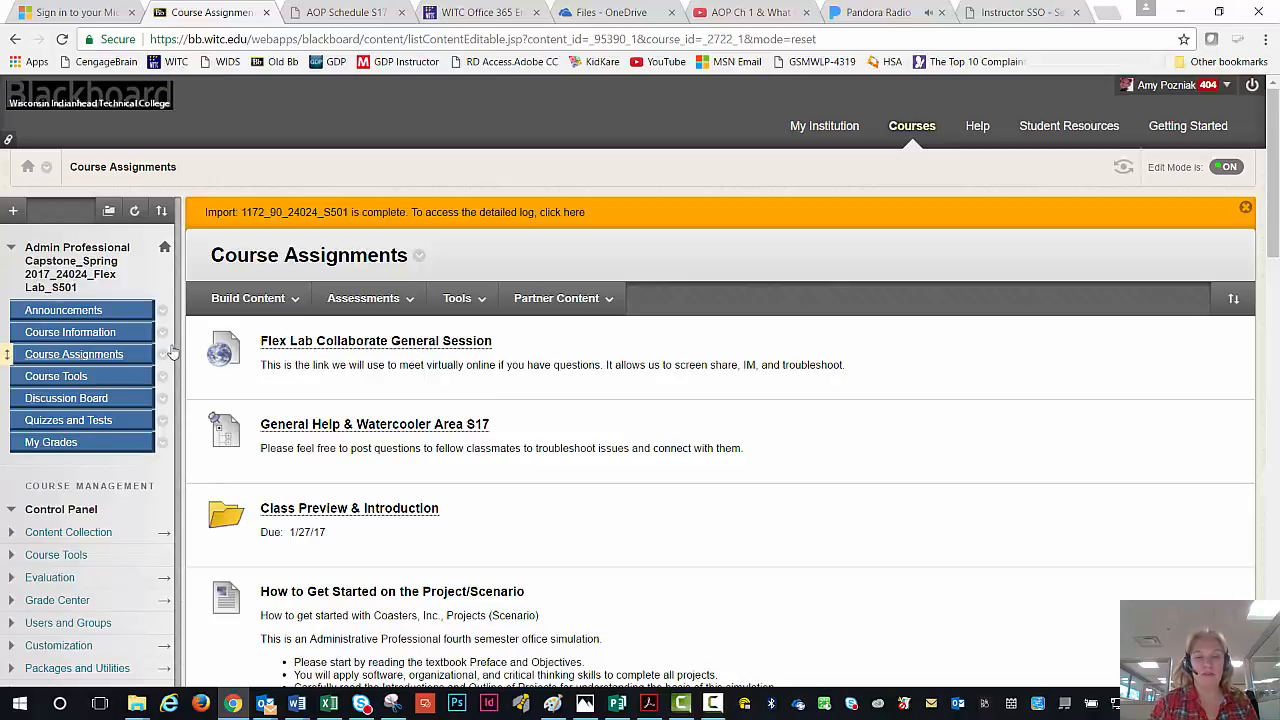